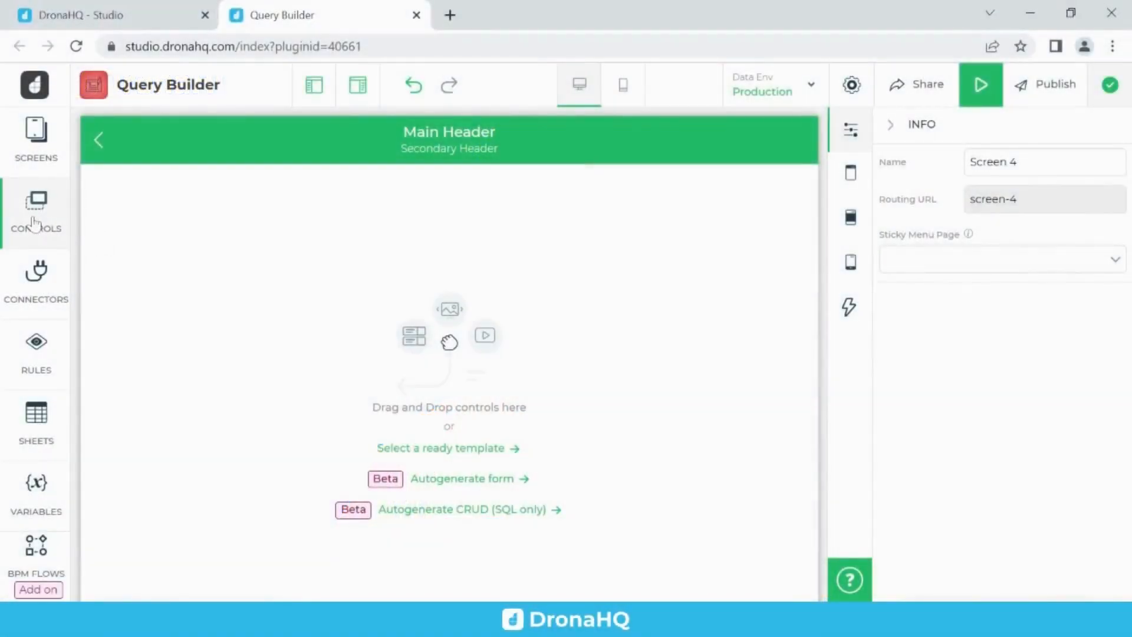
# Search the Controls panel for 'que' and place a Query Builder on the blank screen.
pyautogui.click(36, 212)
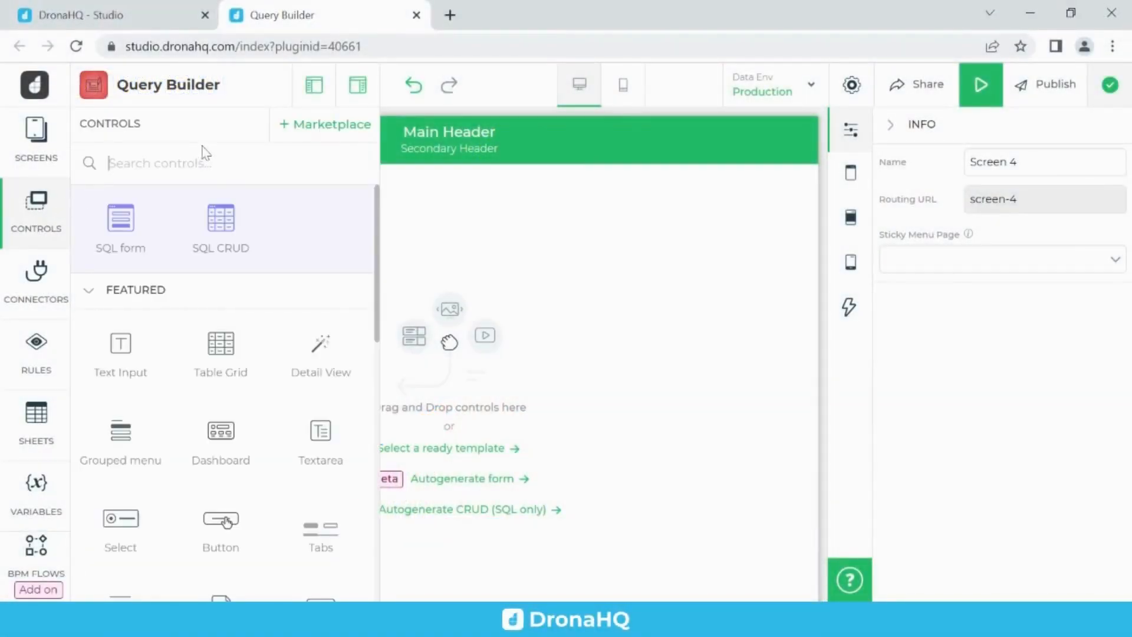
pyautogui.write('q')
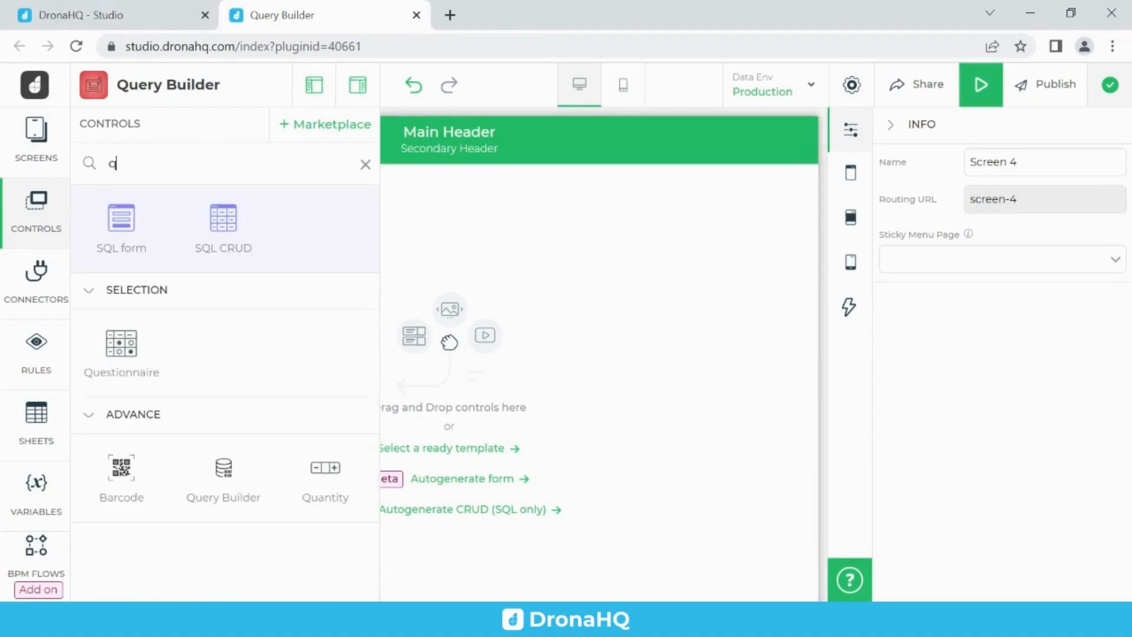
pyautogui.write('ue')
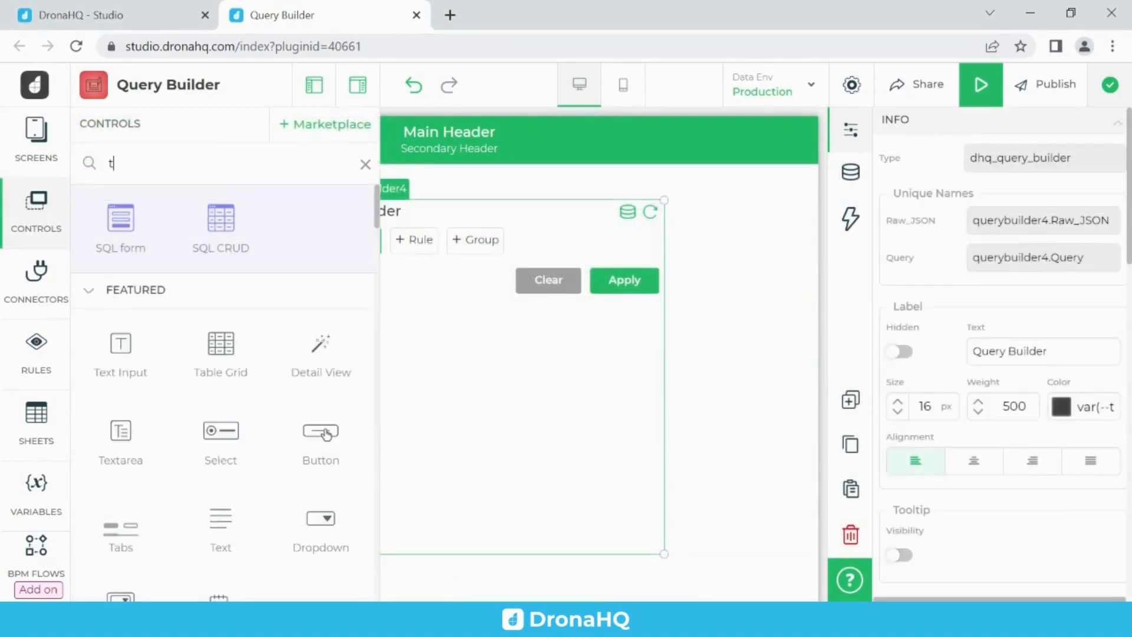
# Search controls for 'tabl' and drop a Table Grid below the Query Builder.
pyautogui.write('abl')
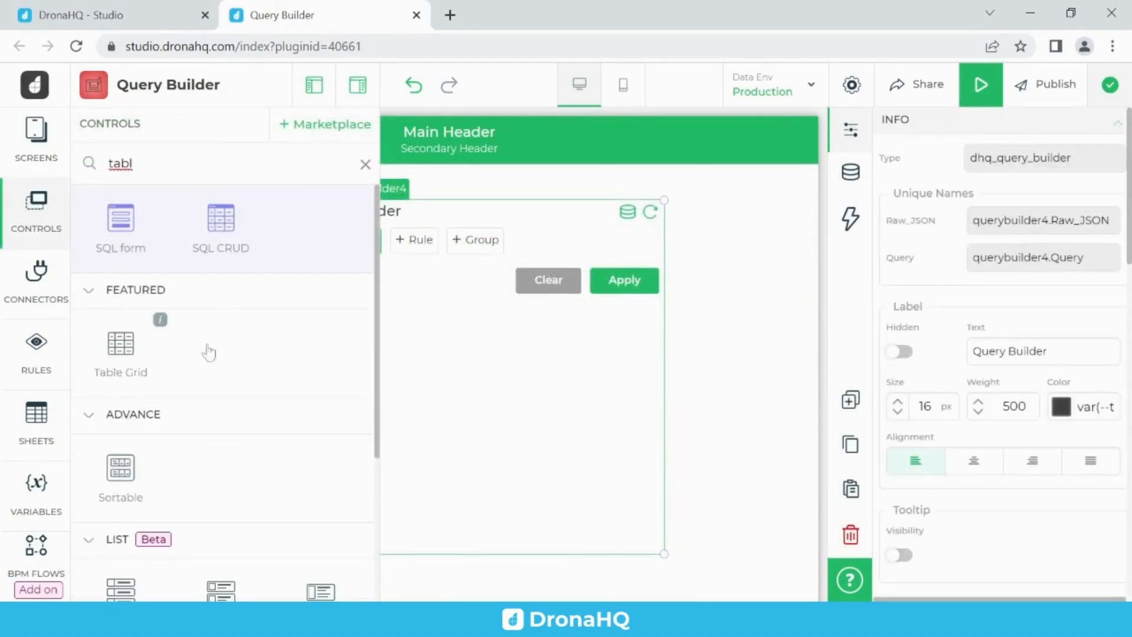
pyautogui.moveTo(119, 340); pyautogui.dragTo(434, 469)
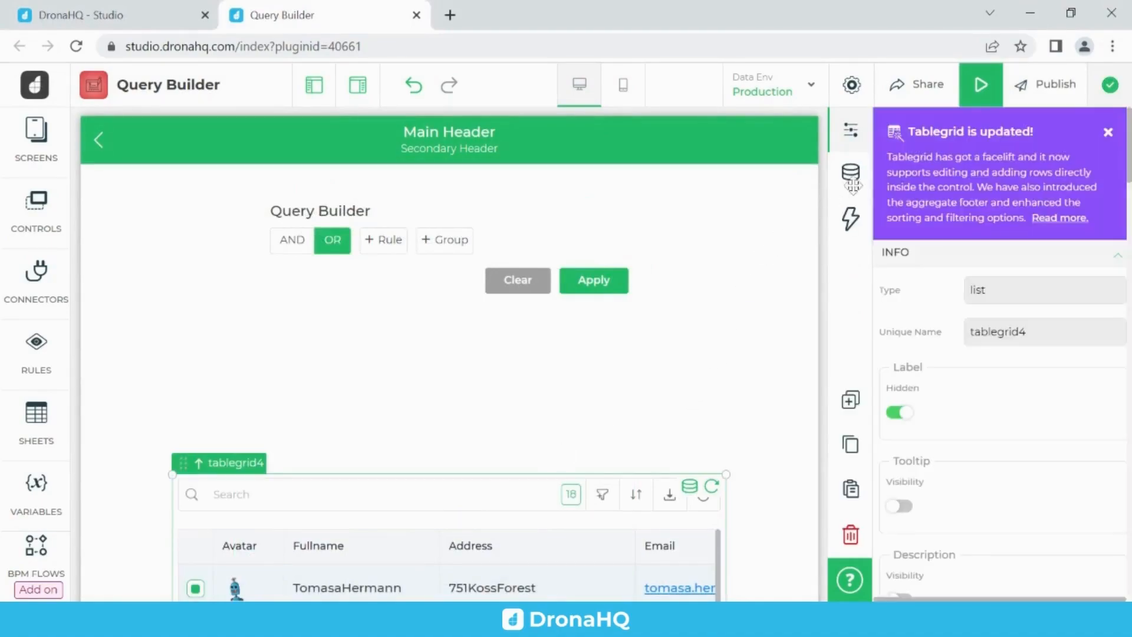
# Bring up the connector catalogue from the table grid's data icon in the sidebar.
pyautogui.click(850, 174)
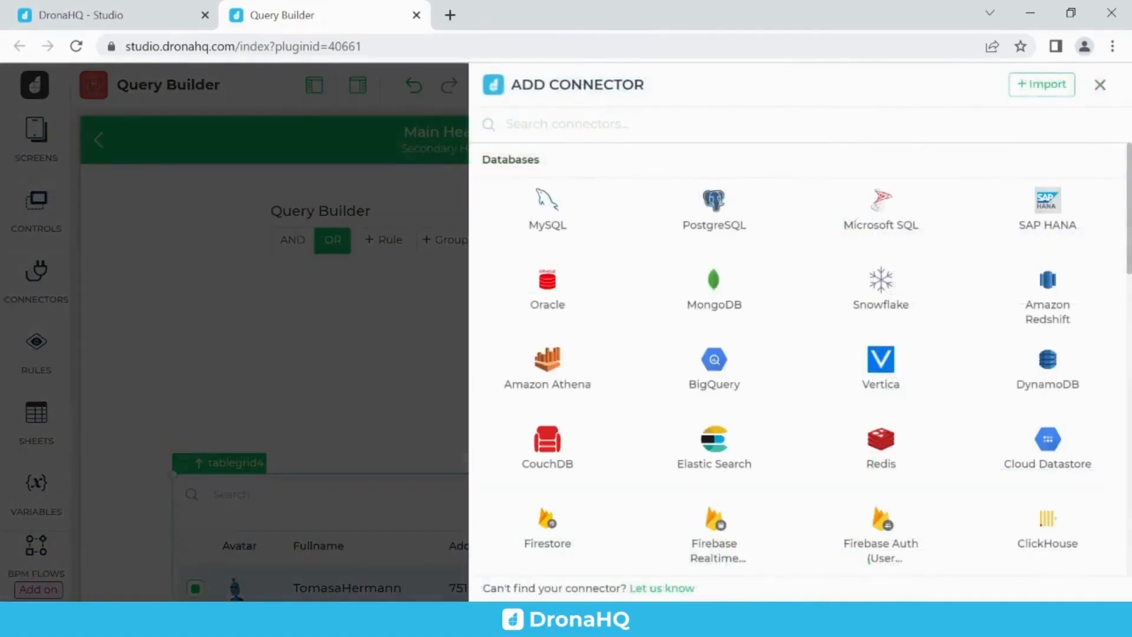
pyautogui.moveTo(743, 307)
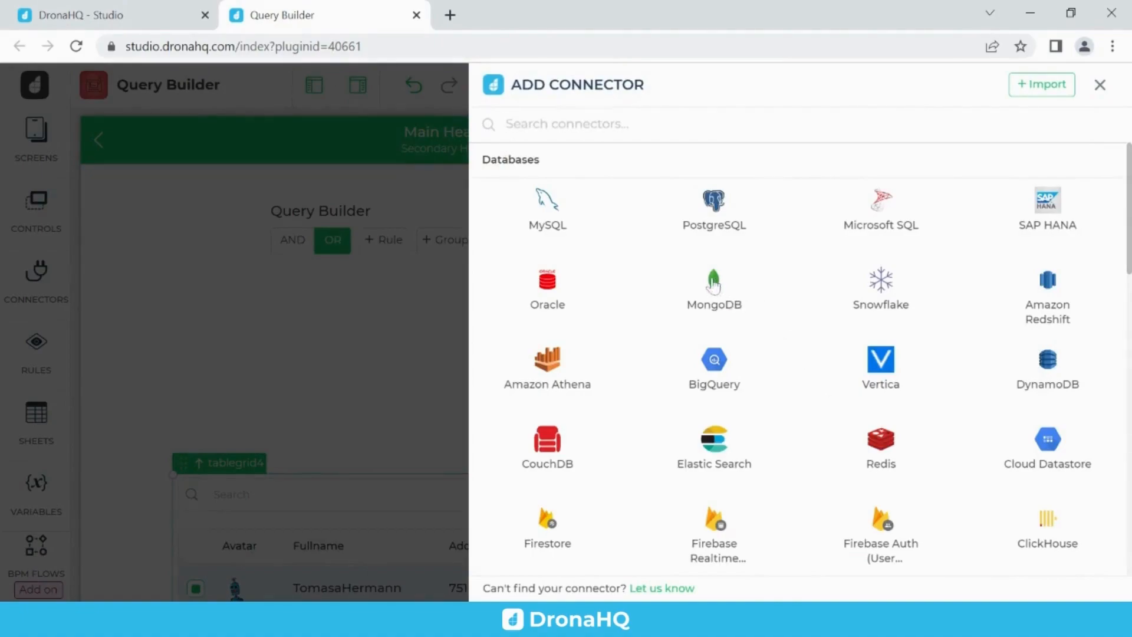
# Create MongoDB connector query_builder_de on host cluster0.t5fpr.mongodb.net, database 'sample', and save it.
pyautogui.click(713, 286)
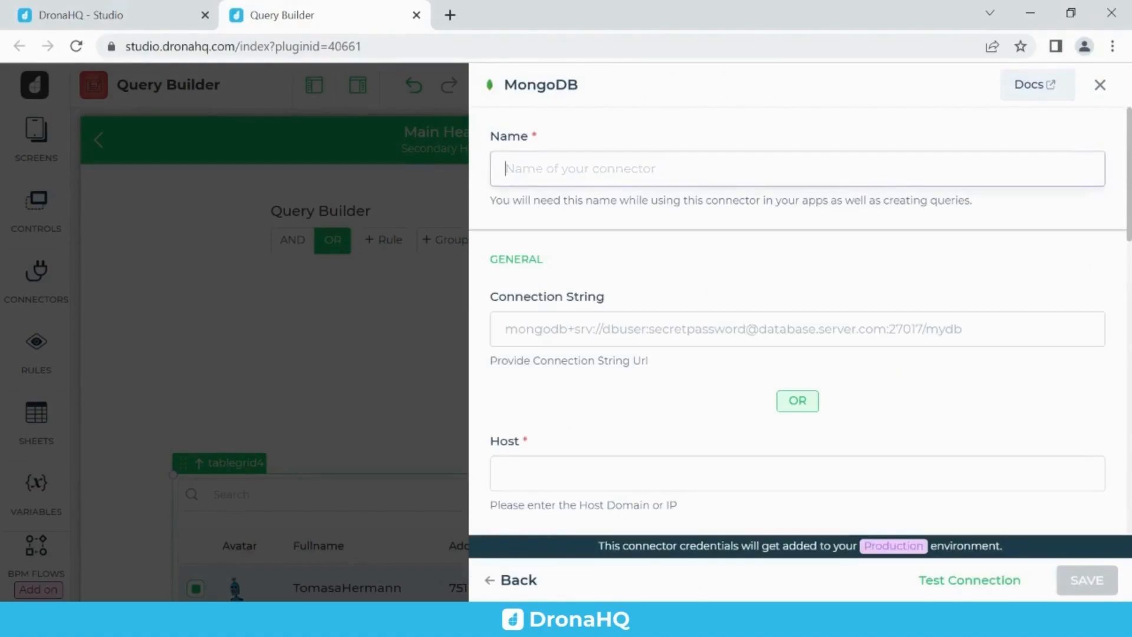
pyautogui.write('query_builder_de')
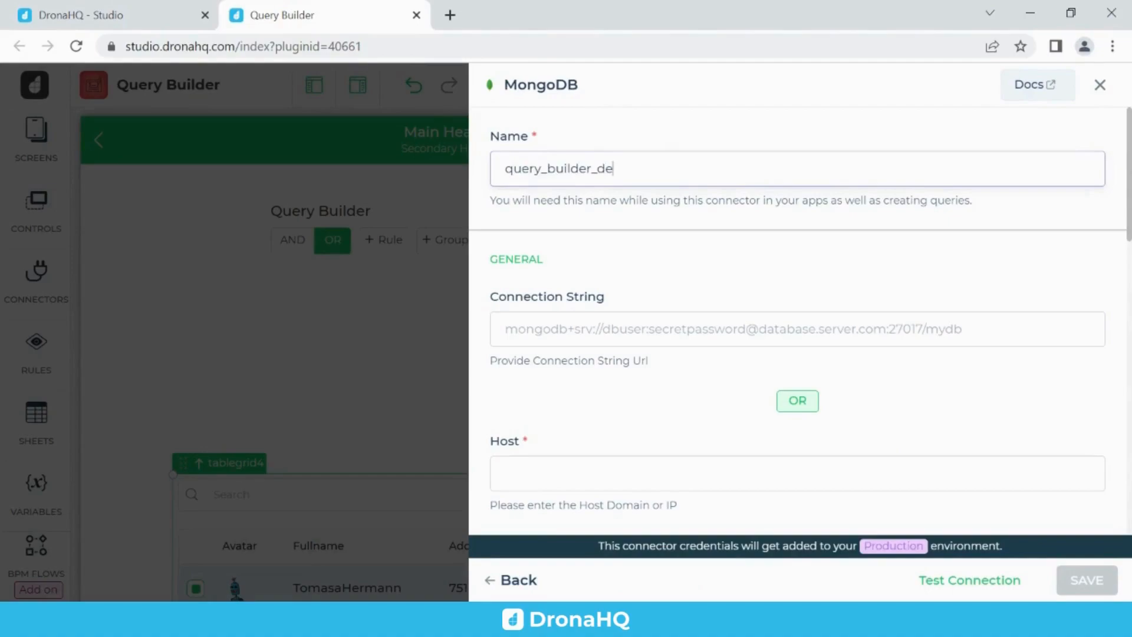
pyautogui.write('mo_mongod')
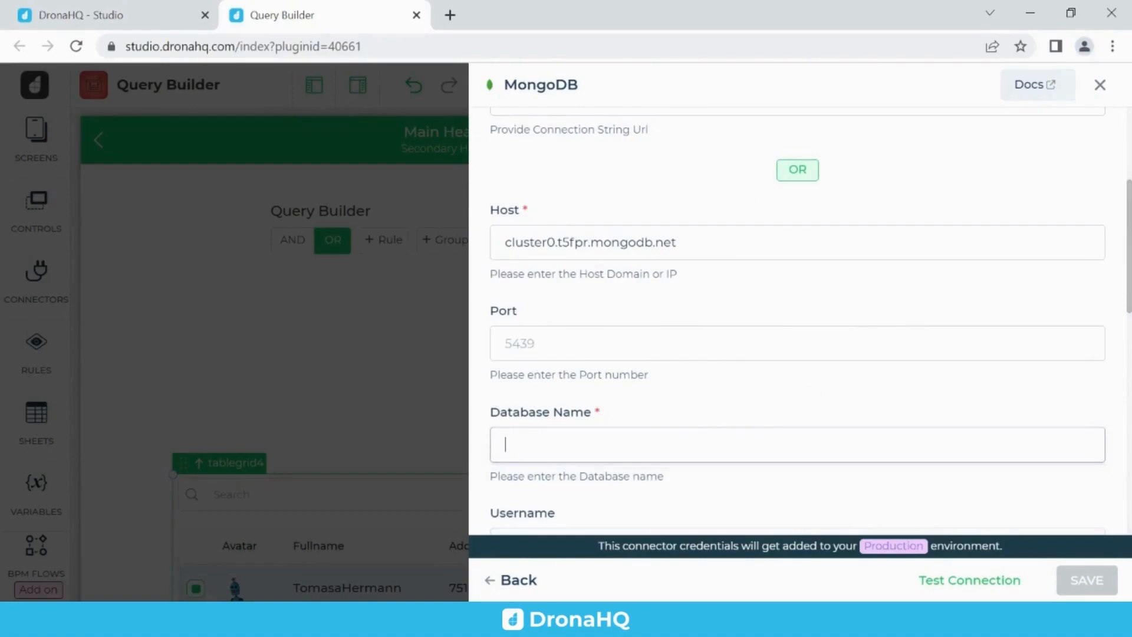
pyautogui.write('sam')
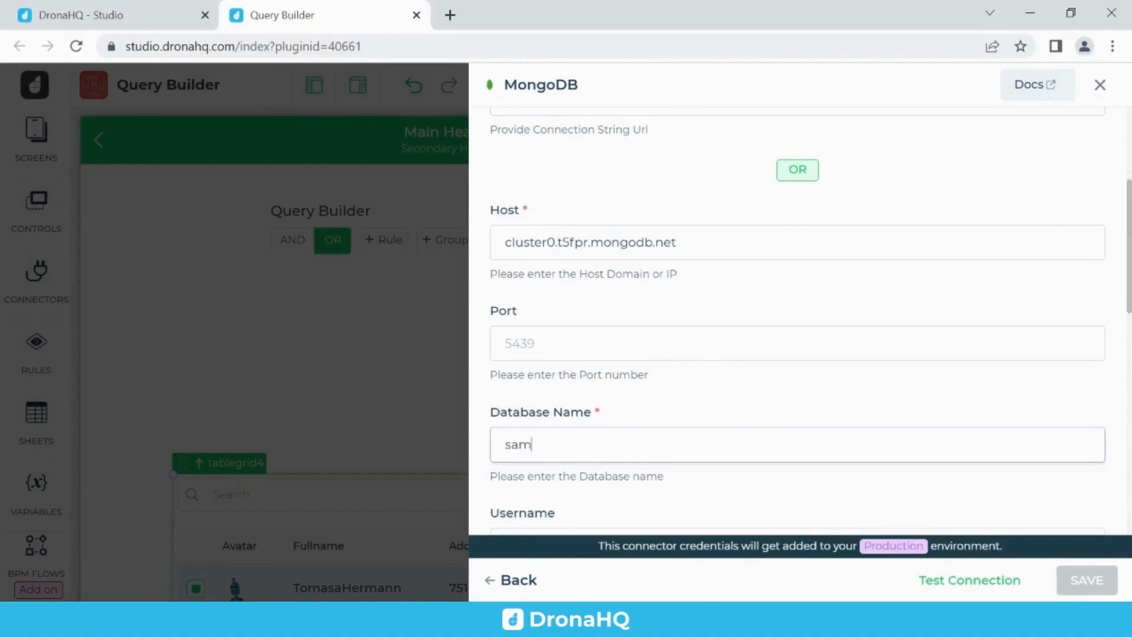
pyautogui.write('ple')
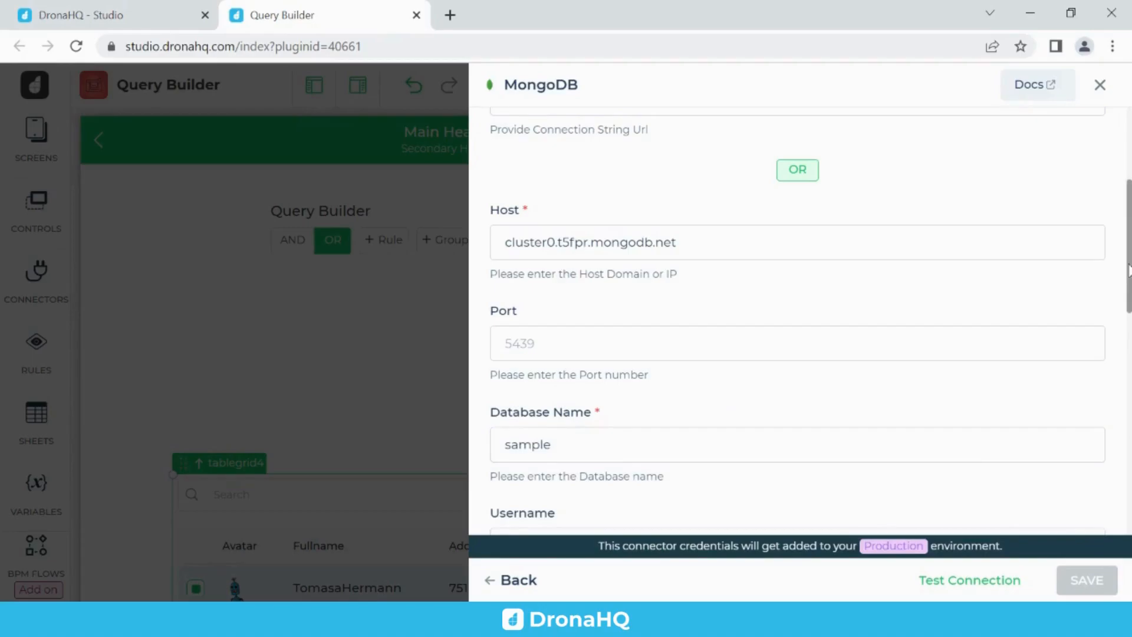
pyautogui.scroll(-3)
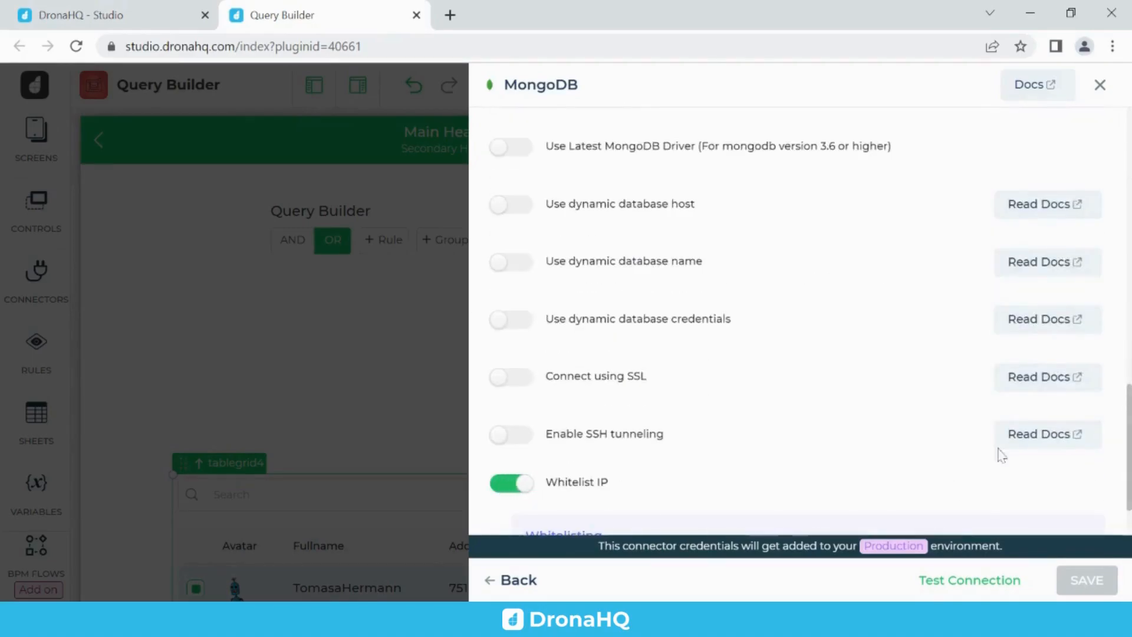
pyautogui.click(969, 580)
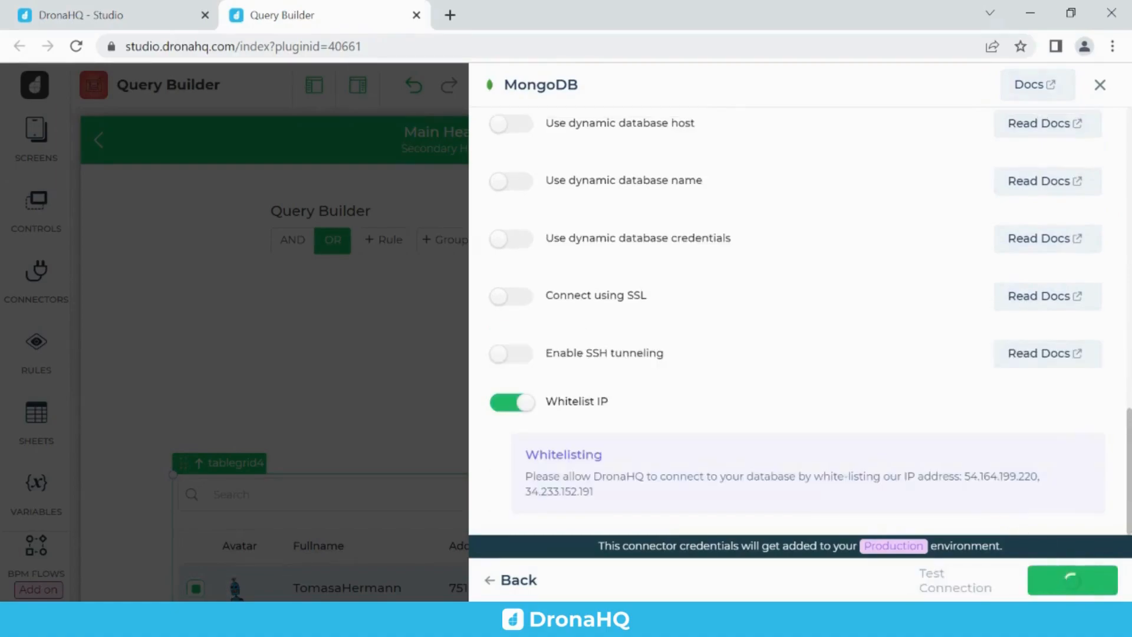
pyautogui.click(1072, 579)
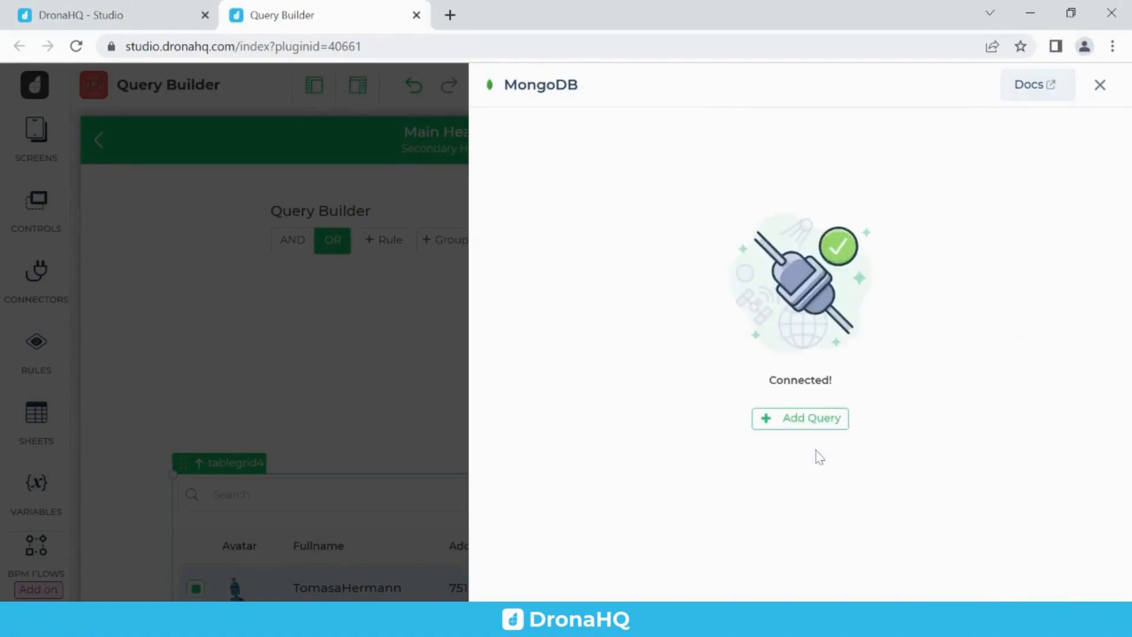
pyautogui.moveTo(808, 438)
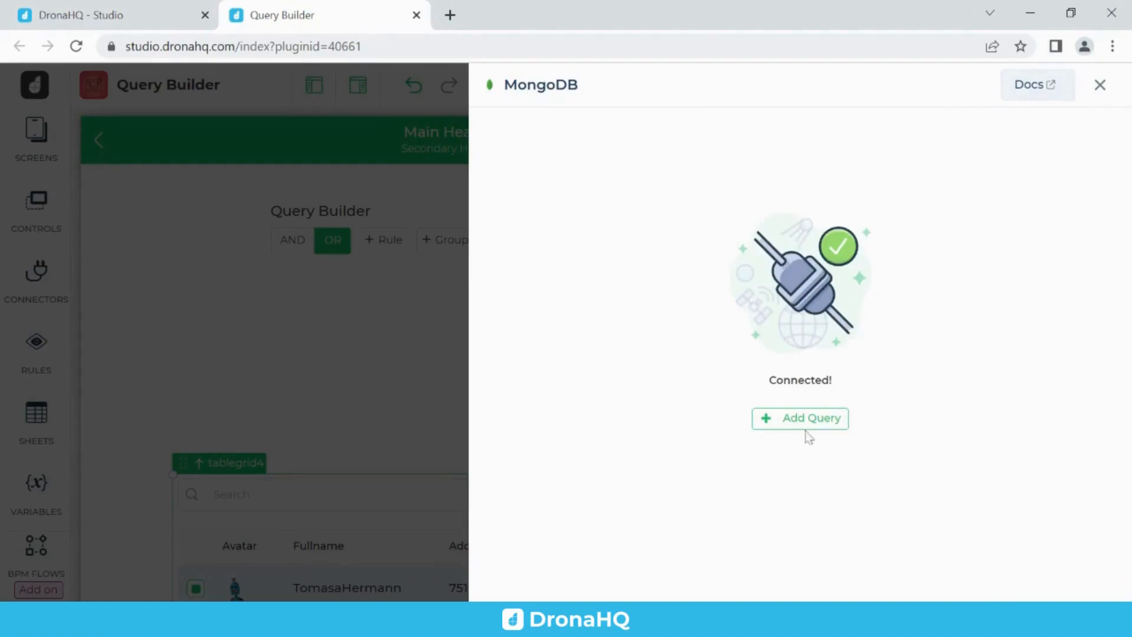
# Add a new find query on the sample_customers collection of the MongoDB connector.
pyautogui.click(800, 418)
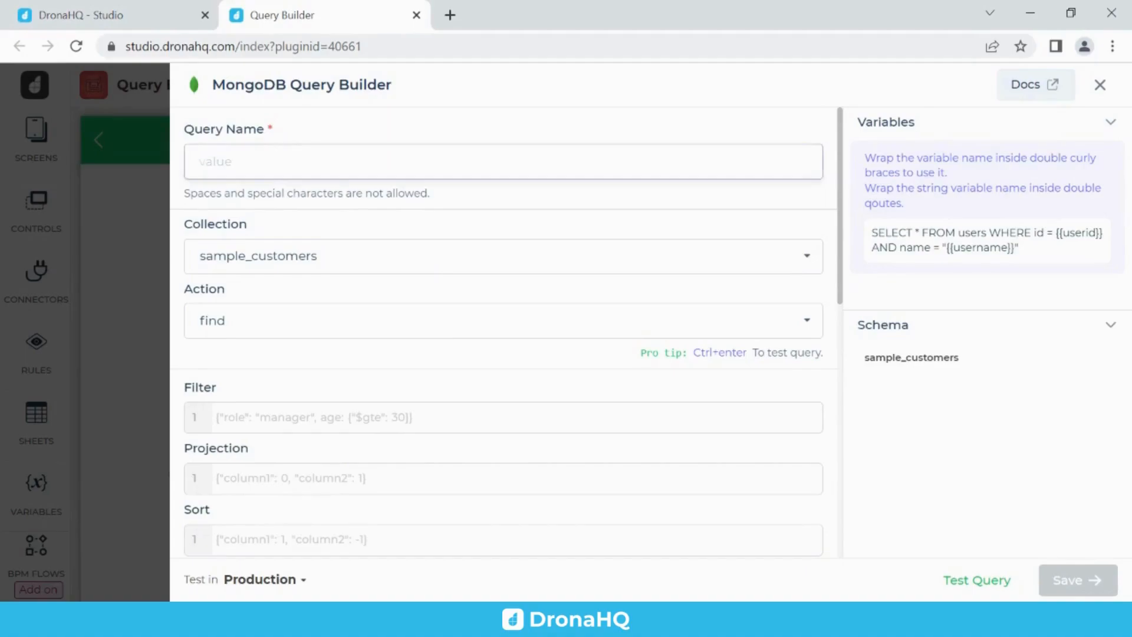
# Name the query Customer_Data, test-run it, and browse the returned Name, Email, Country records.
pyautogui.write('Custome')
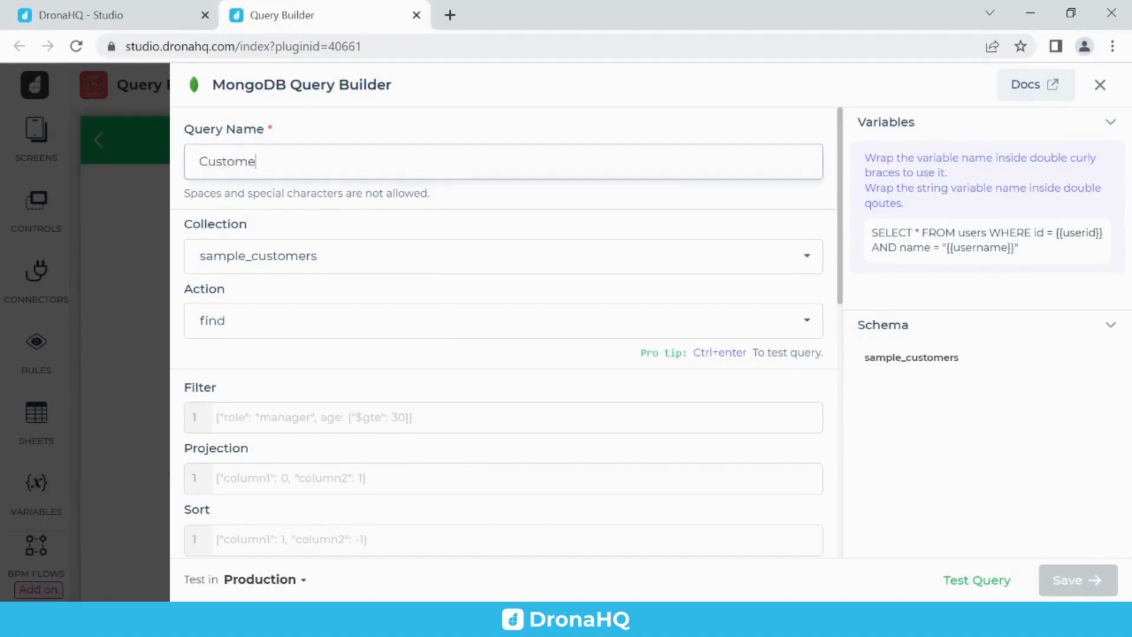
pyautogui.write('r_Data')
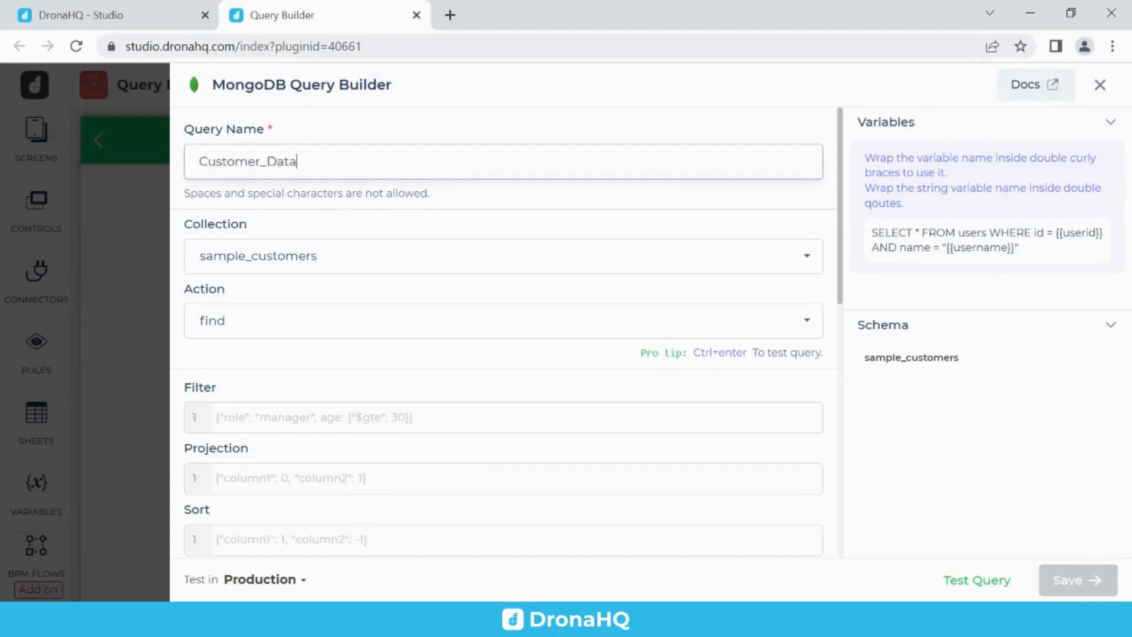
pyautogui.moveTo(381, 130)
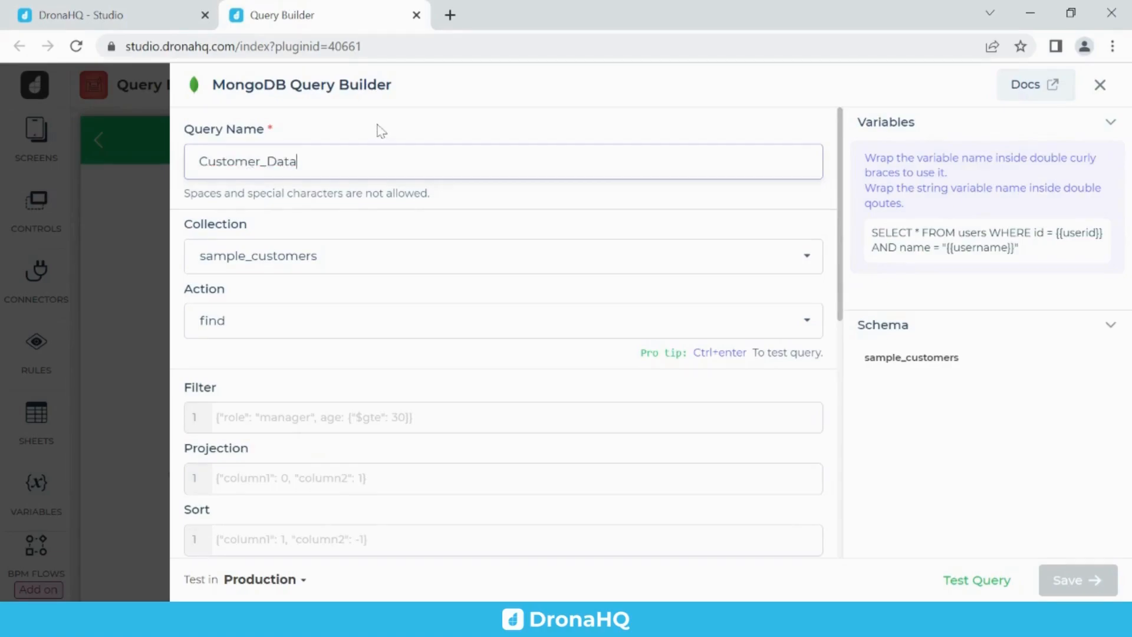
pyautogui.scroll(-3)
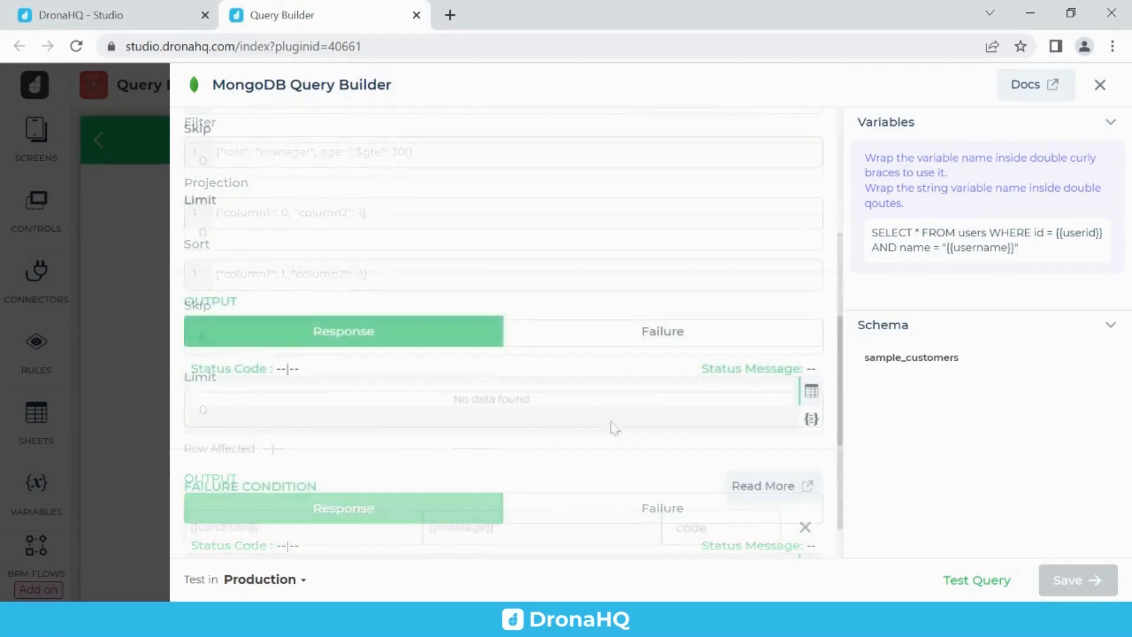
pyautogui.click(976, 580)
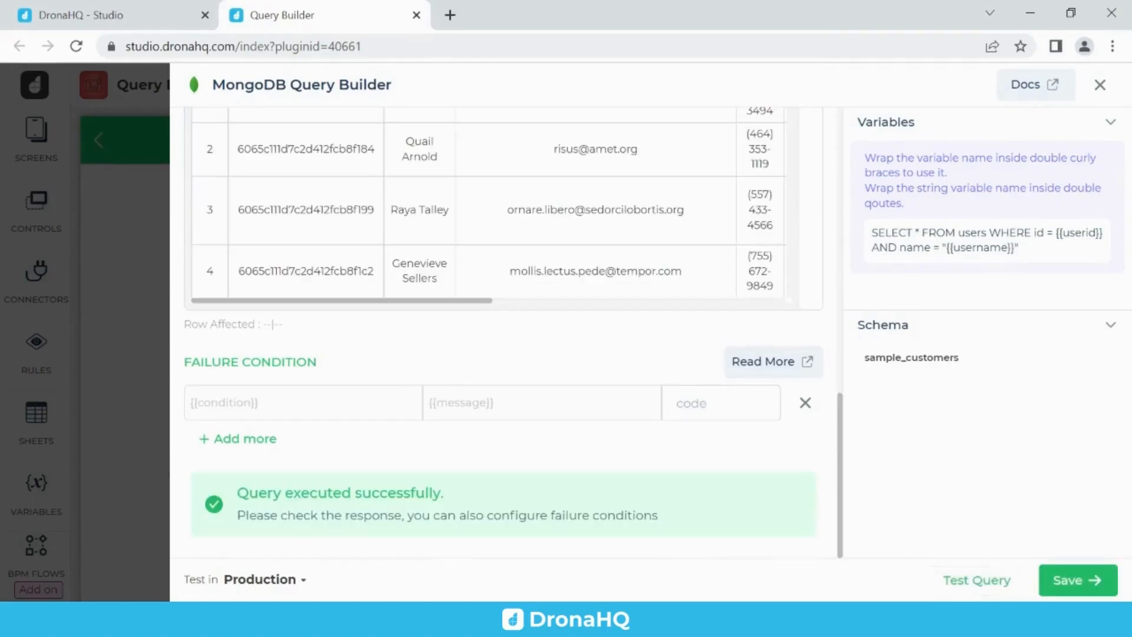
pyautogui.scroll(3)
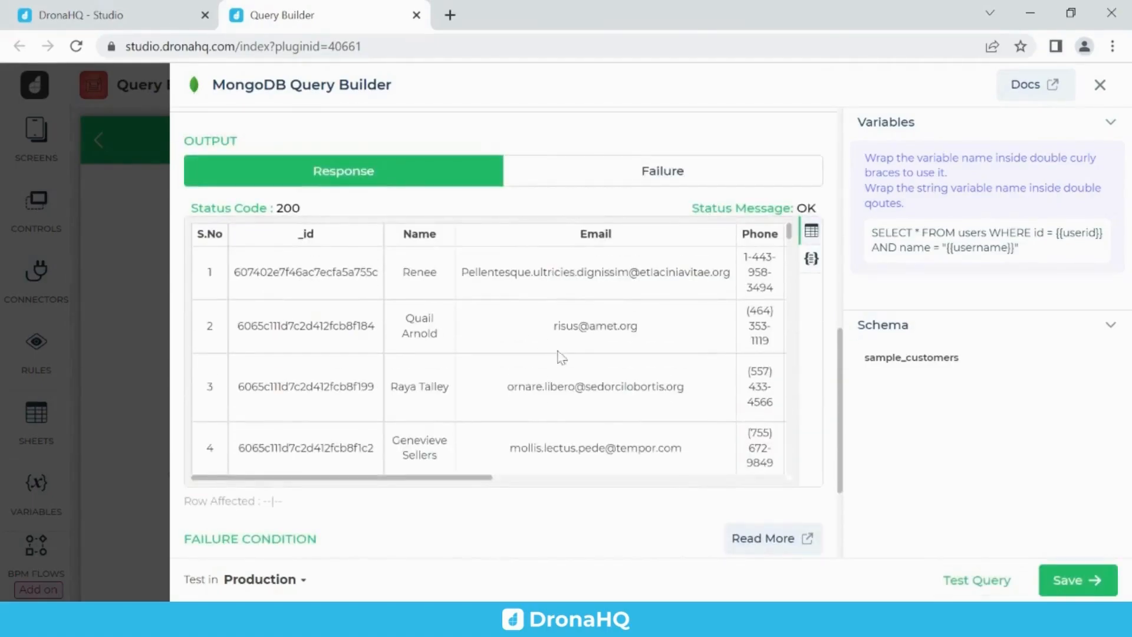
pyautogui.hscroll(3)
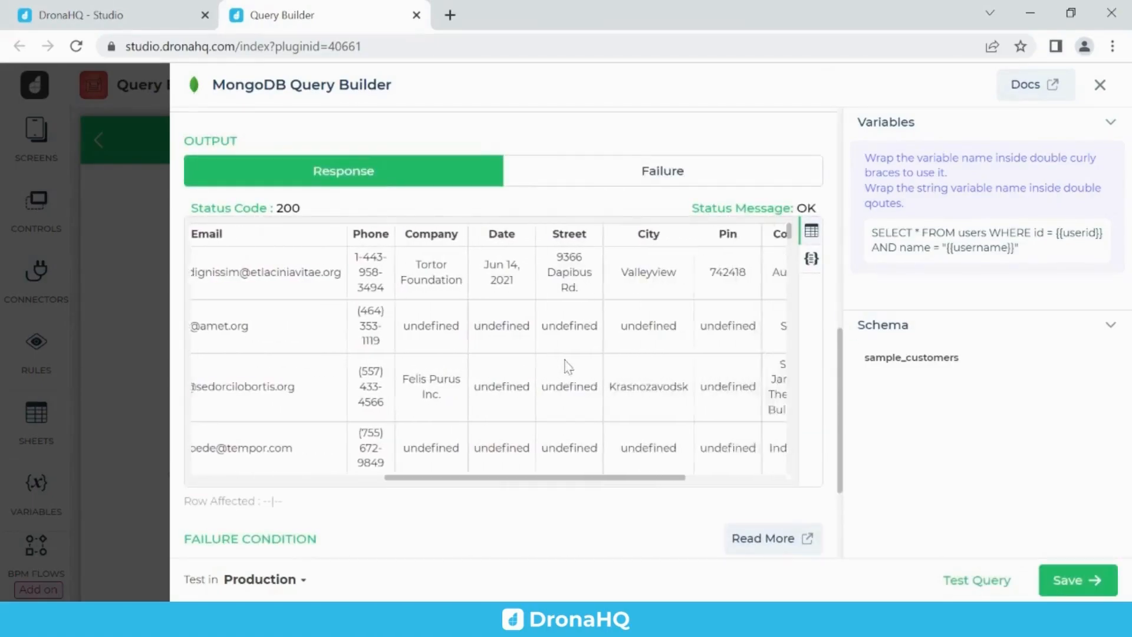
pyautogui.hscroll(3)
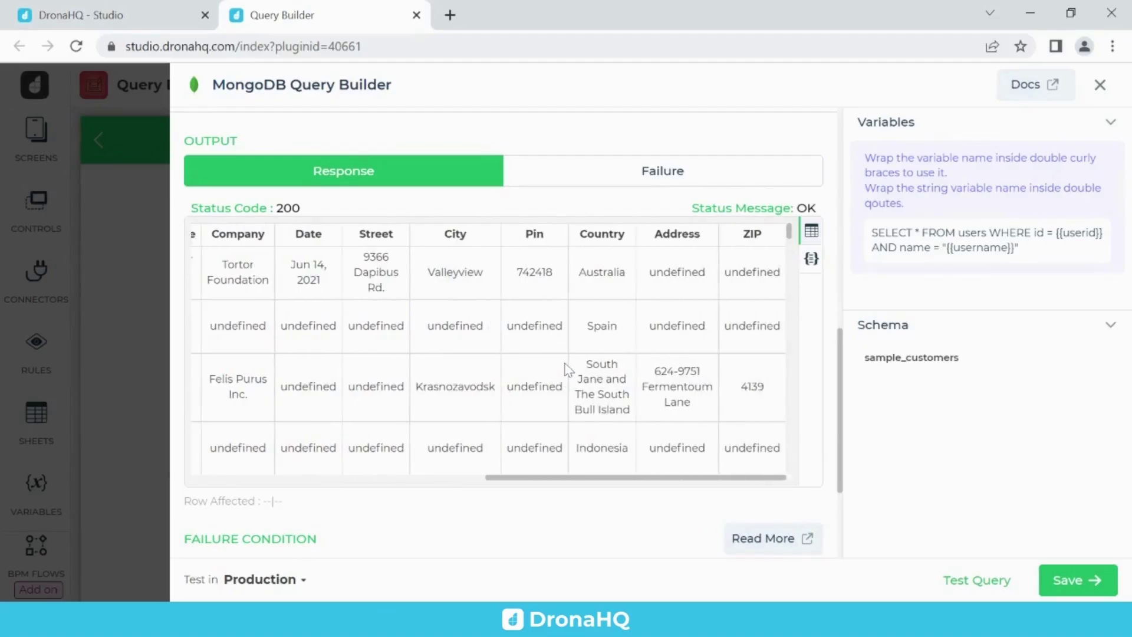
pyautogui.scroll(3)
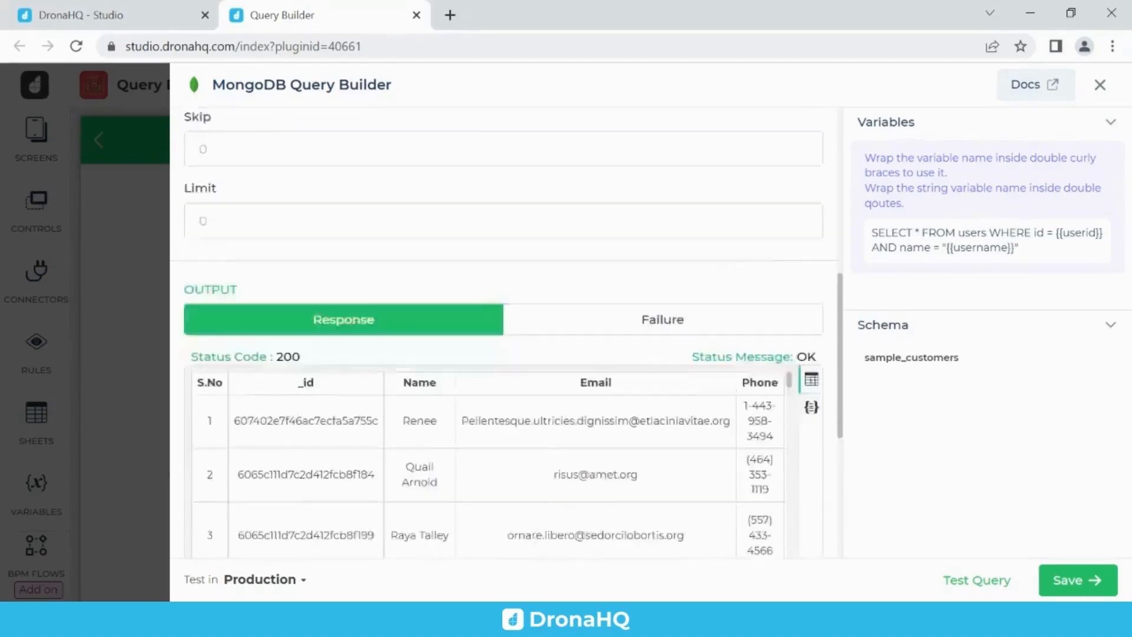
pyautogui.scroll(3)
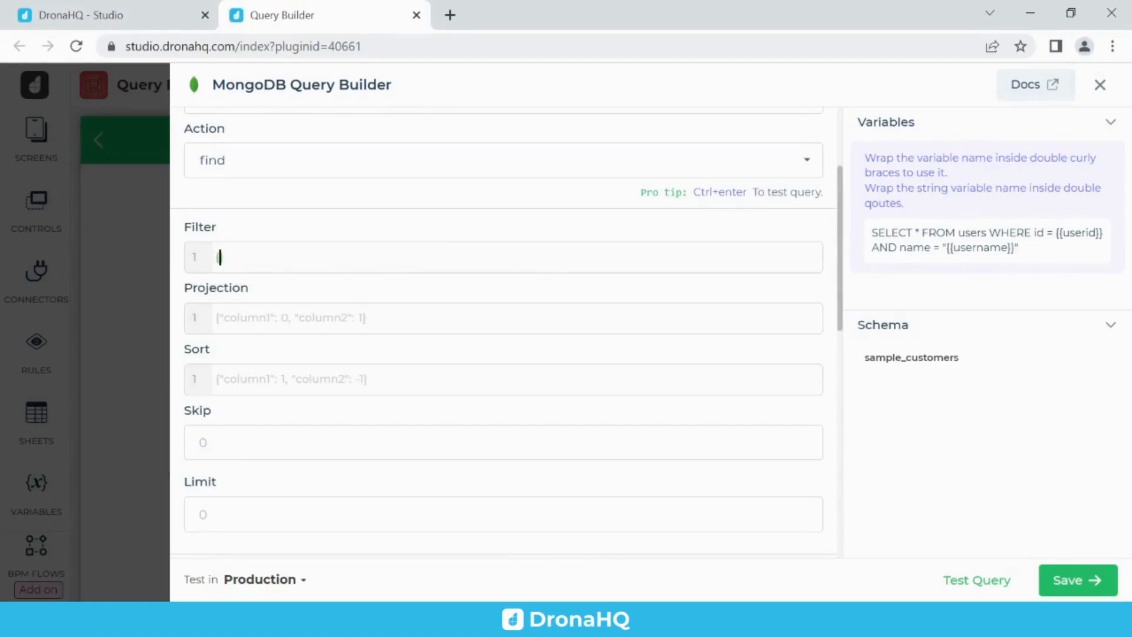
# Make the query filter use the {{query}} variable, re-run it, and save.
pyautogui.write('{{fi}}')
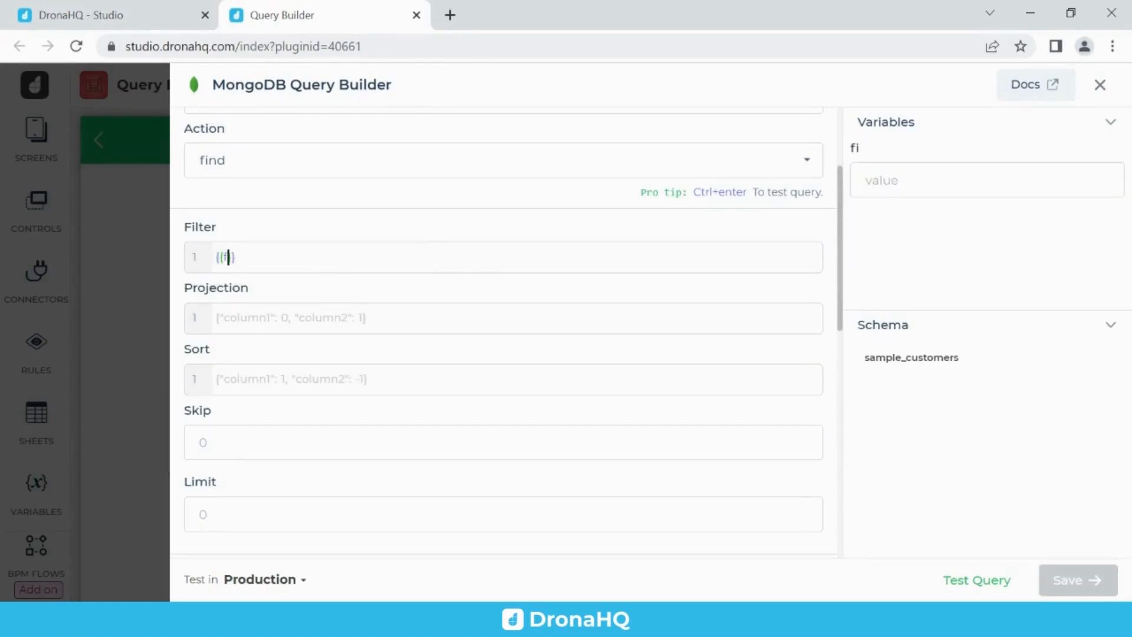
pyautogui.write('uery')
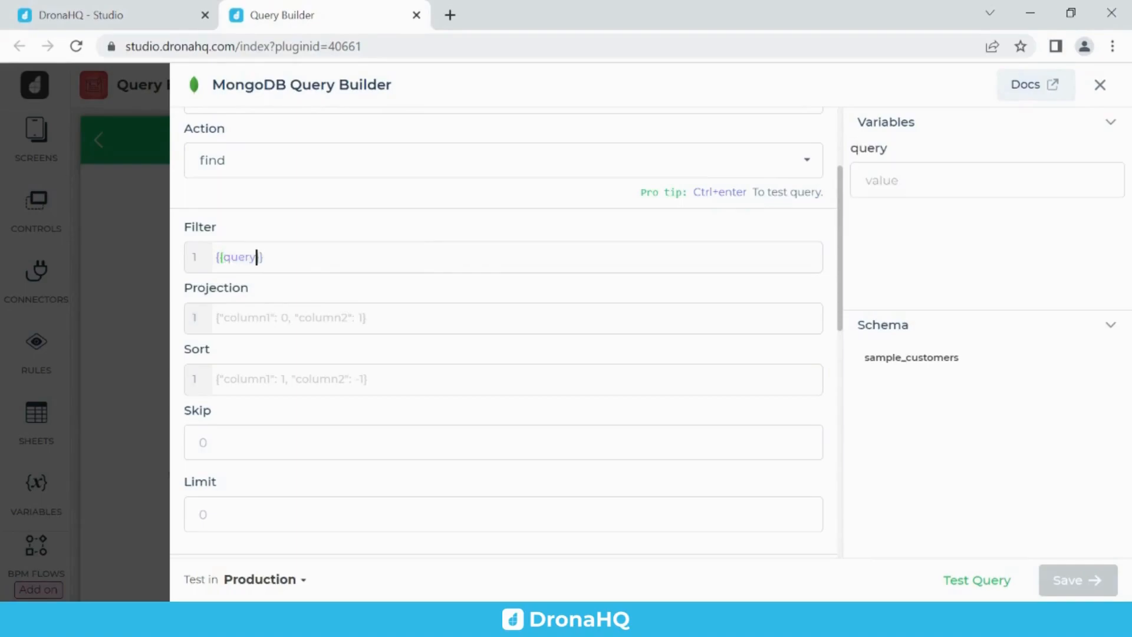
pyautogui.moveTo(487, 228)
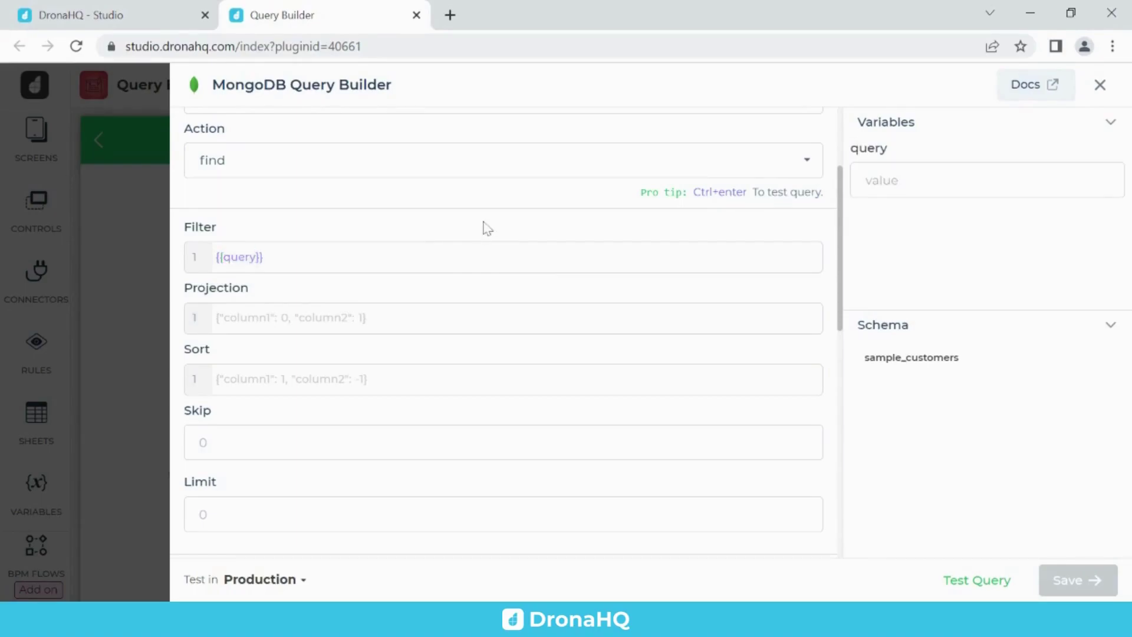
pyautogui.click(977, 580)
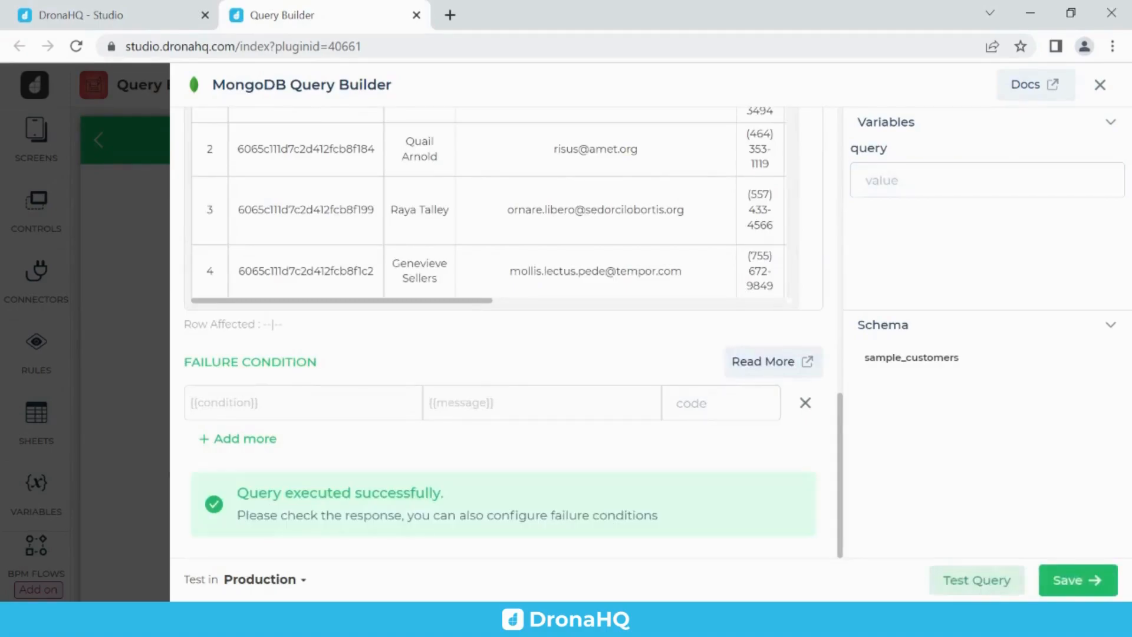
pyautogui.click(1077, 579)
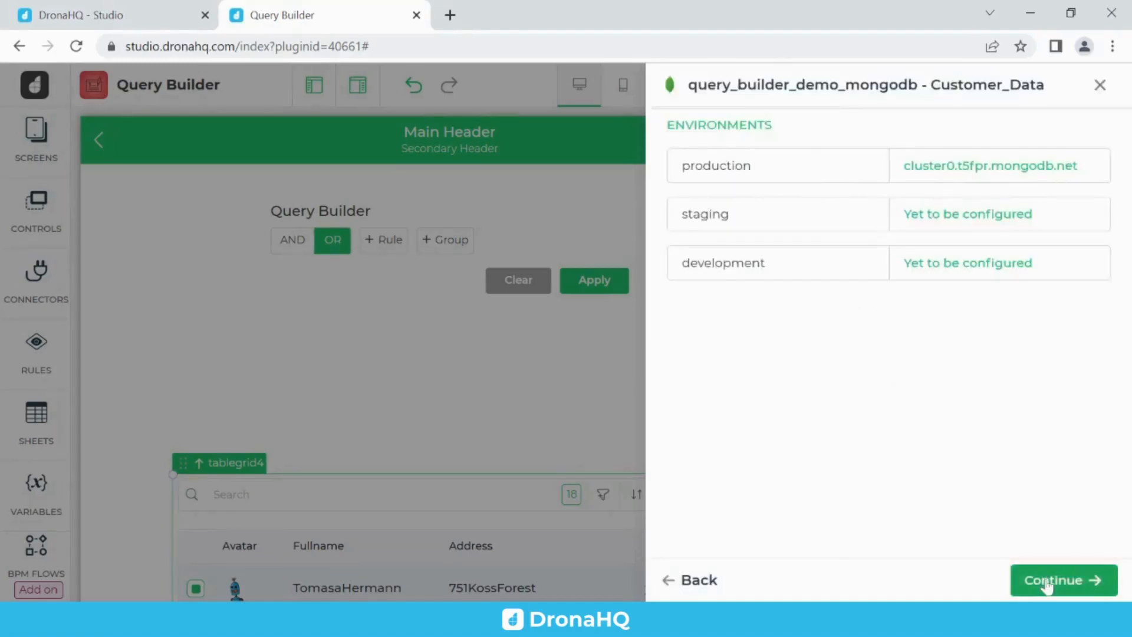
# Continue to the connector settings and bind the query field to querybuilder4.Query.
pyautogui.click(1061, 580)
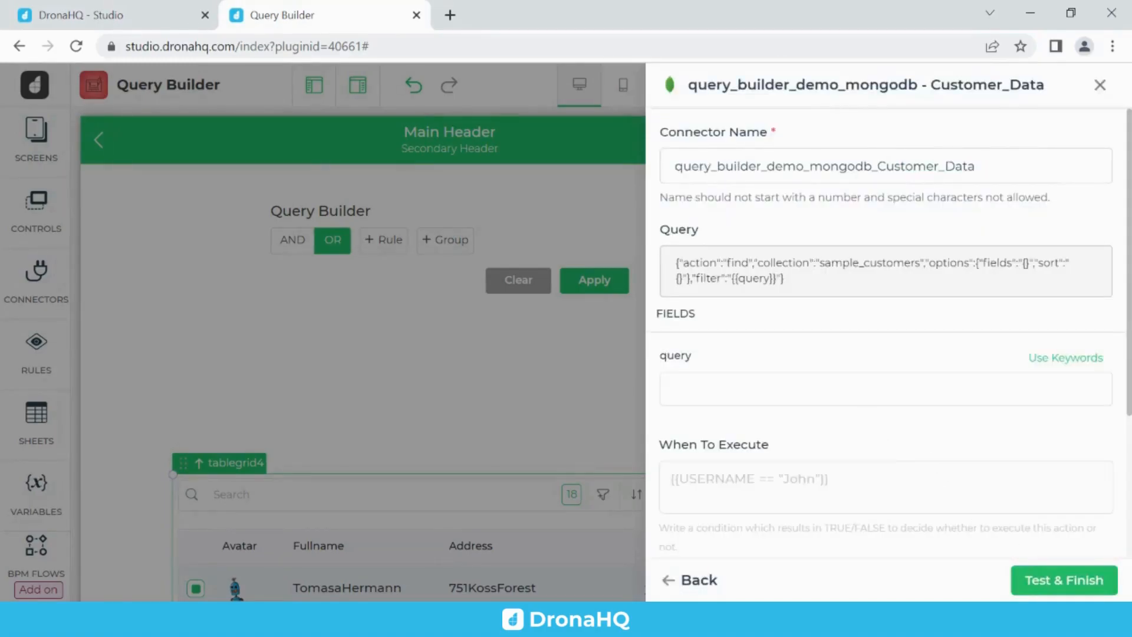
pyautogui.click(1064, 358)
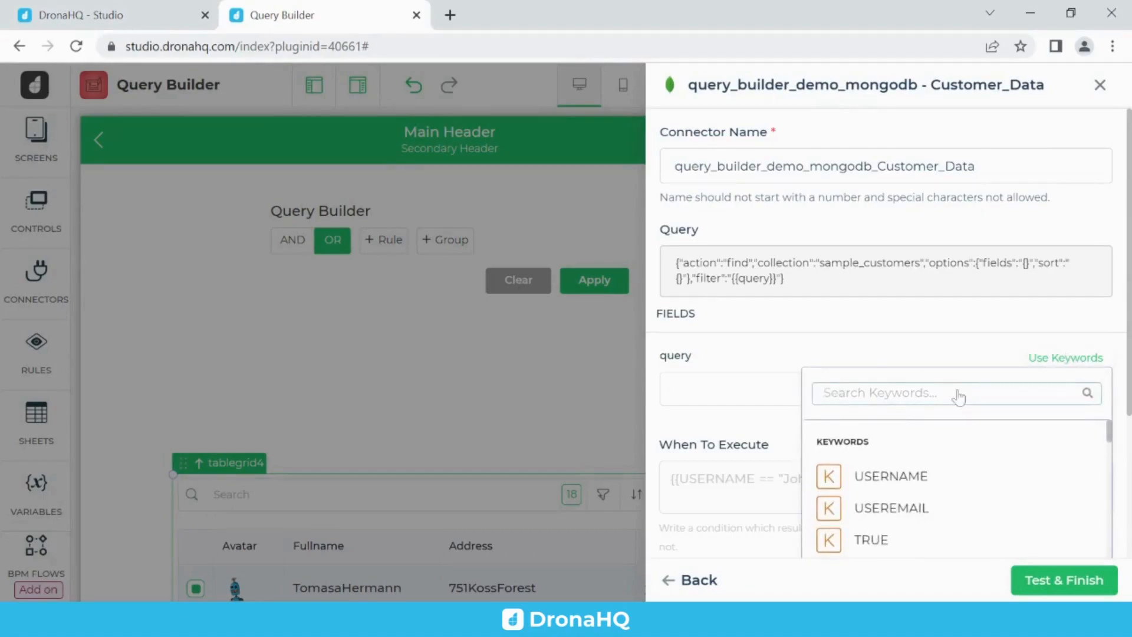
pyautogui.write('que')
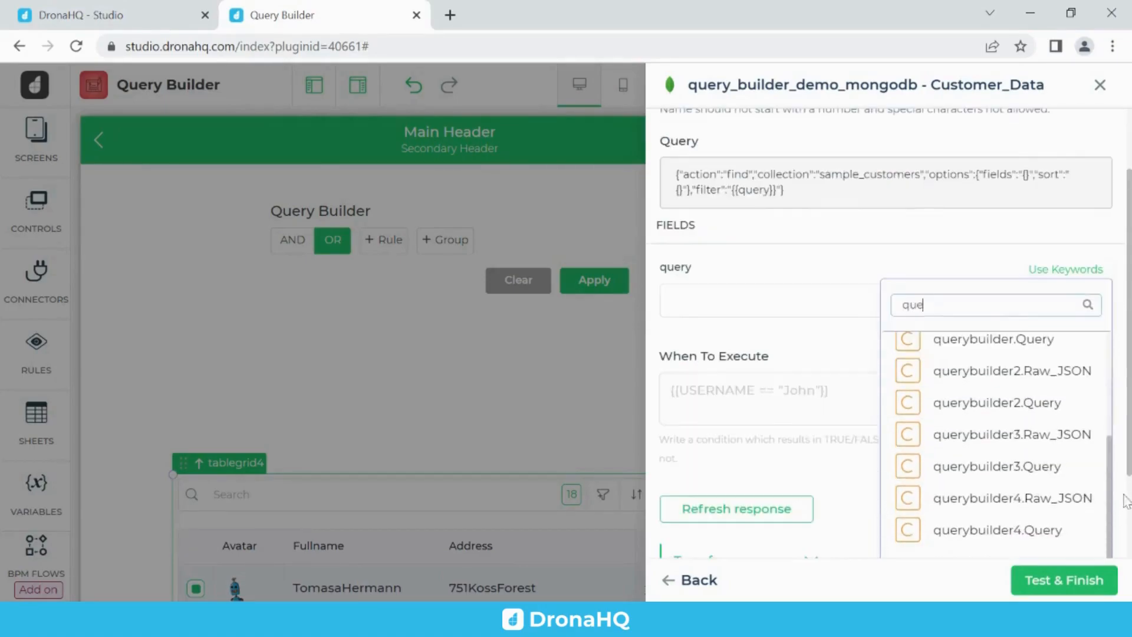
pyautogui.click(997, 530)
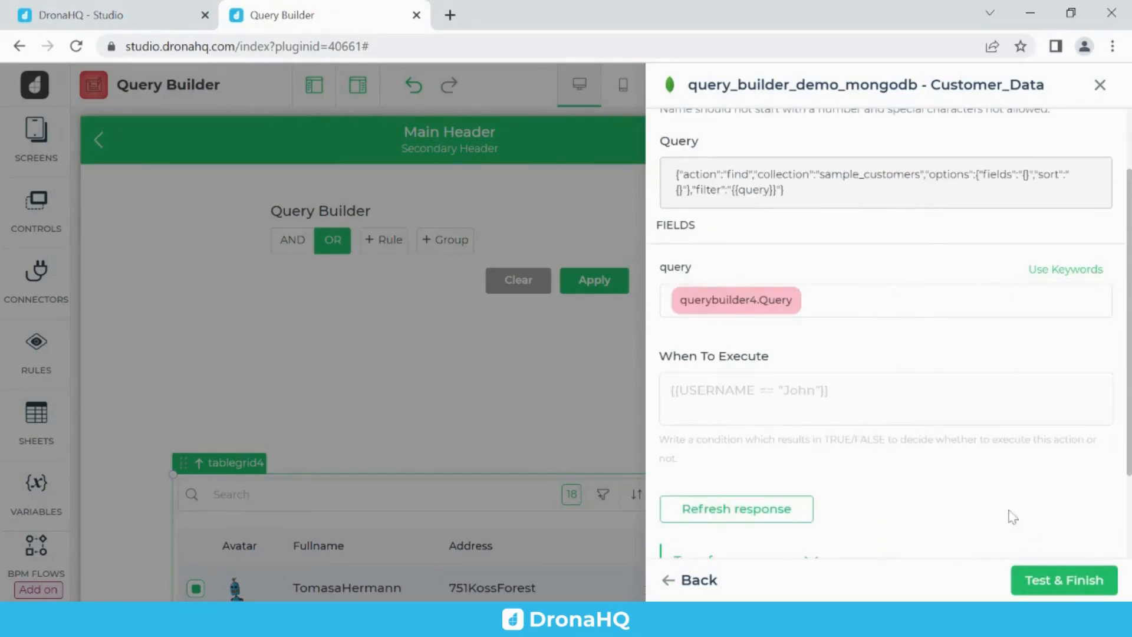
pyautogui.scroll(-3)
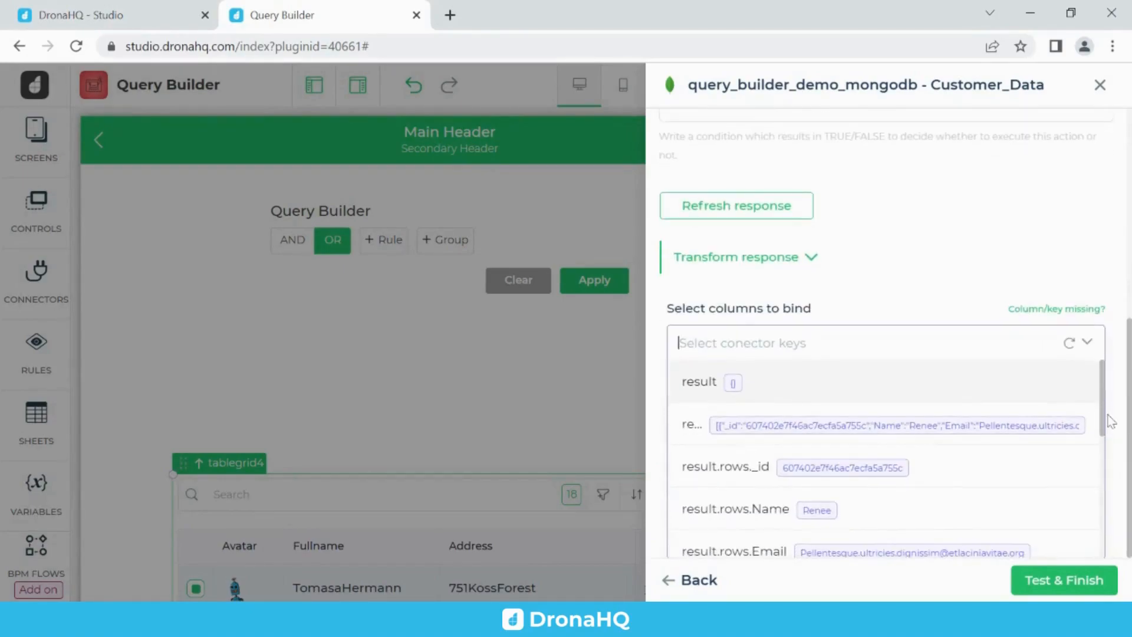
# Bind the _id, Name, Email and Country columns, then Test & Finish the connector.
pyautogui.click(725, 467)
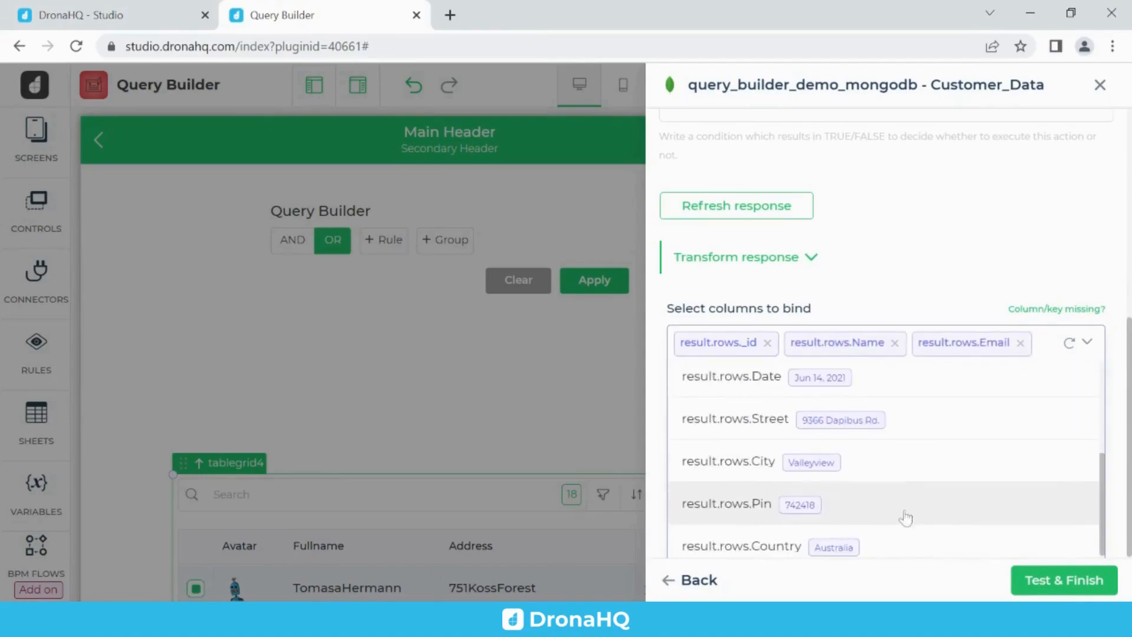
pyautogui.click(741, 546)
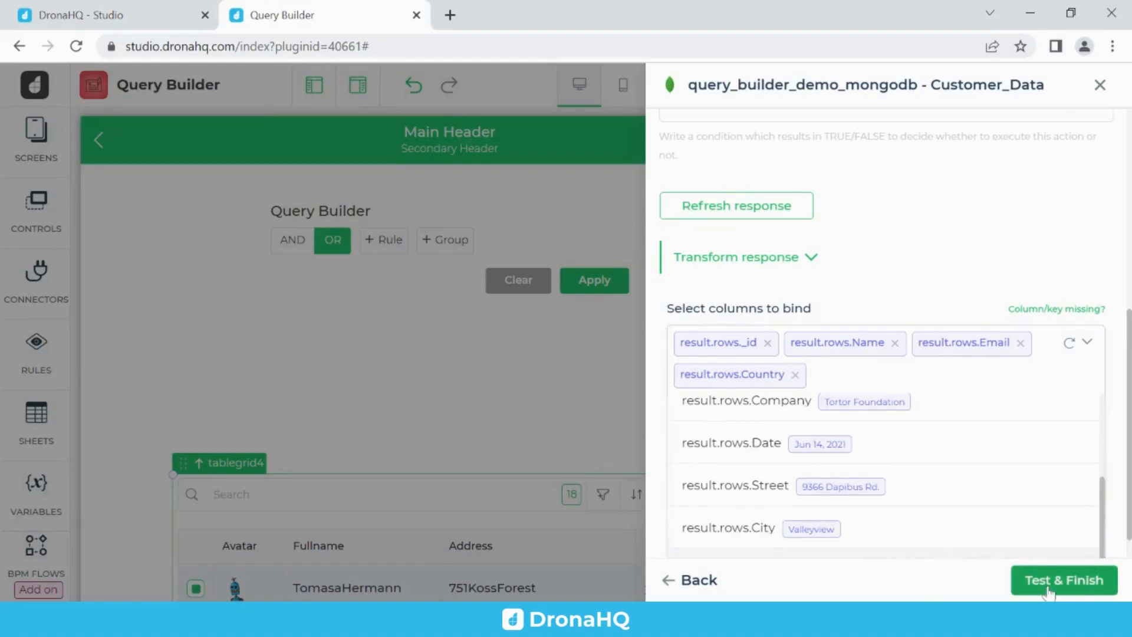
pyautogui.click(1064, 580)
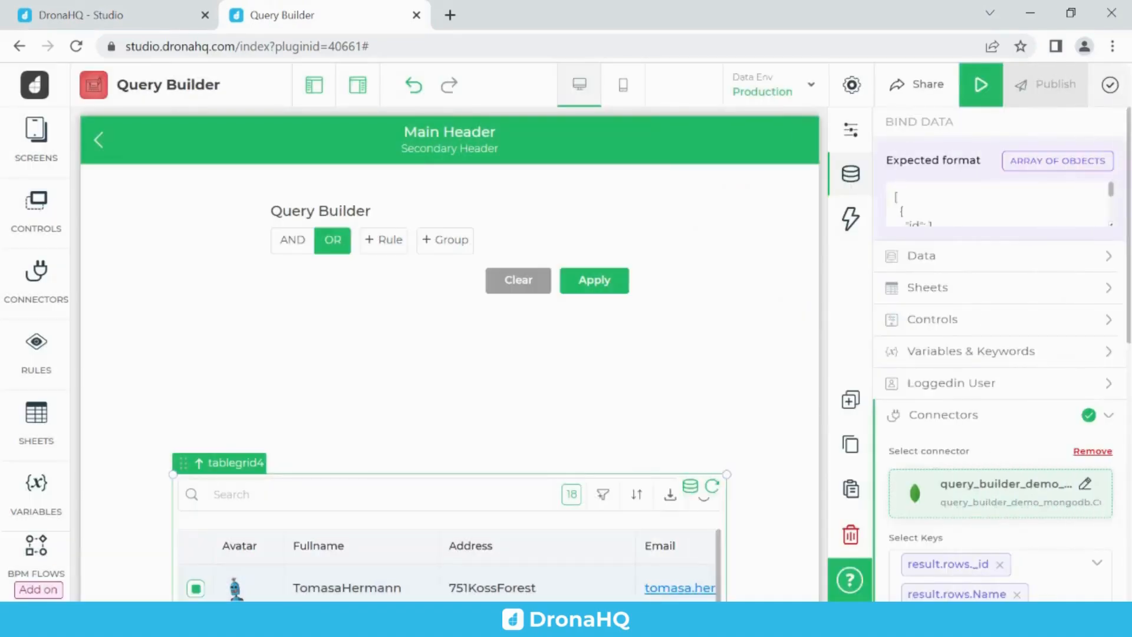
# Select the querybuilder4 control on the canvas to show its properties panel.
pyautogui.scroll(-3)
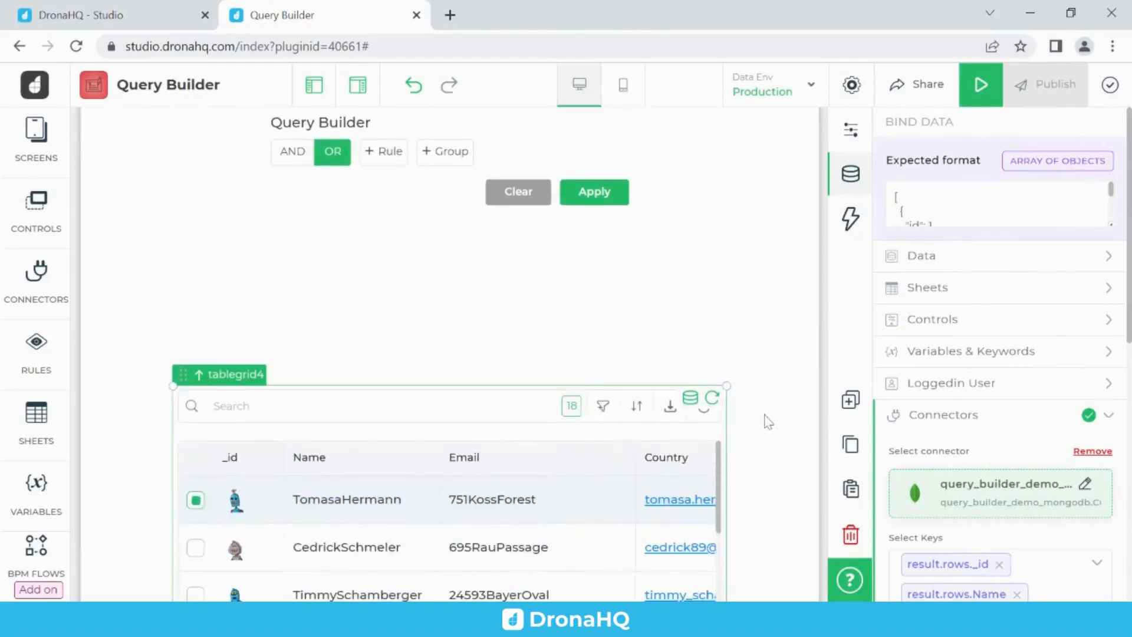
pyautogui.click(593, 191)
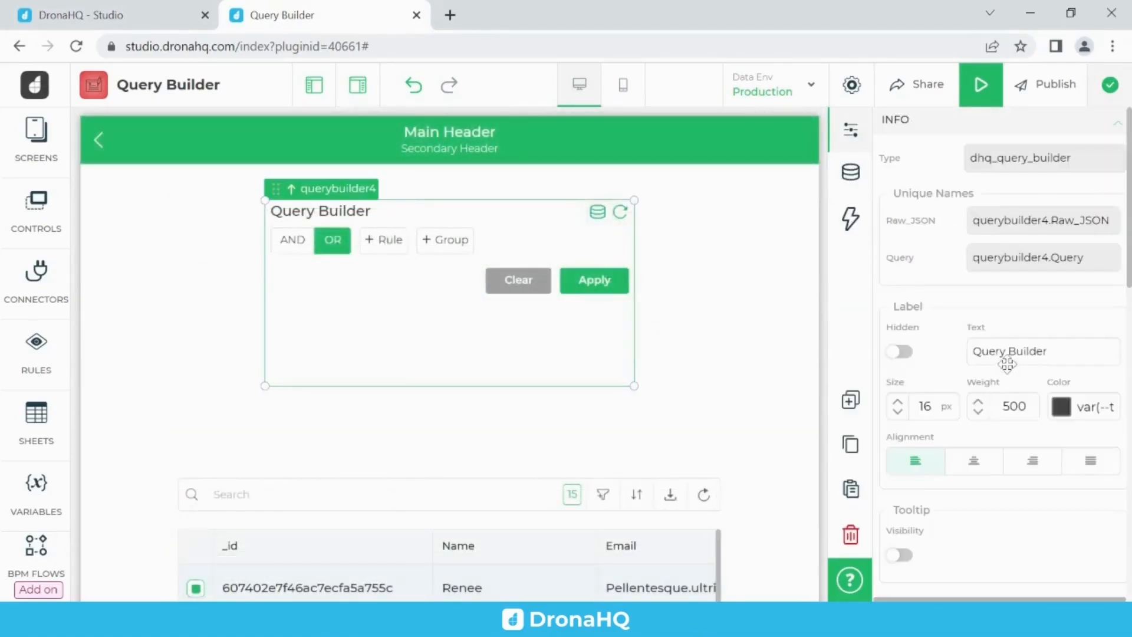
# Relabel the Schema JSON fields to id, Name, Email and Country, then launch Preview.
pyautogui.scroll(-3)
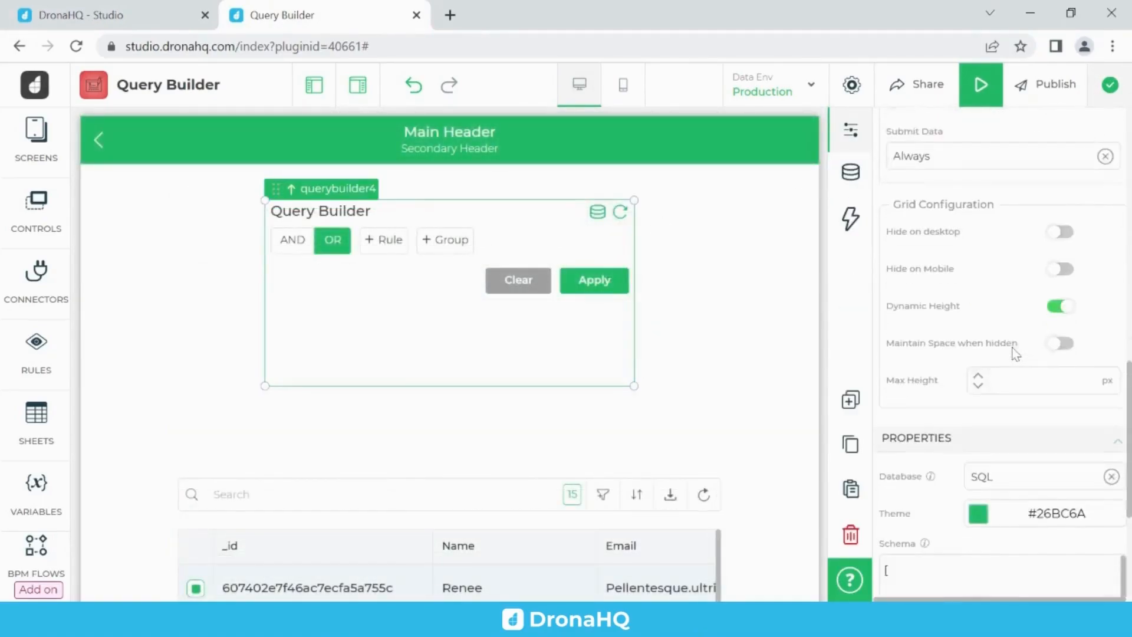
pyautogui.scroll(-3)
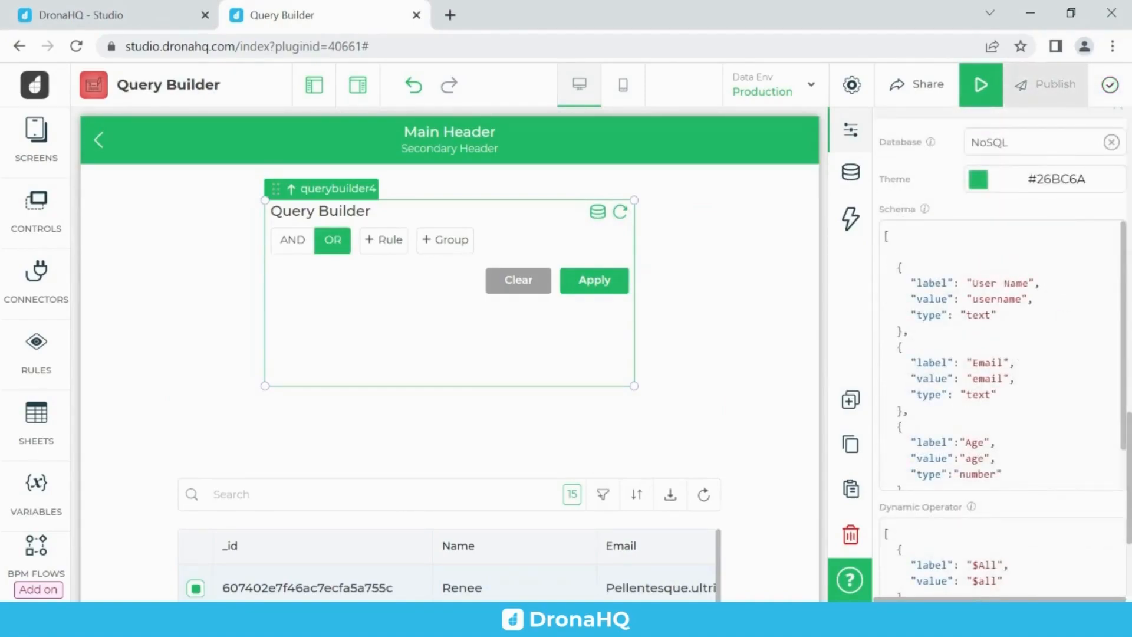
pyautogui.doubleClick(999, 282)
pyautogui.write('id')
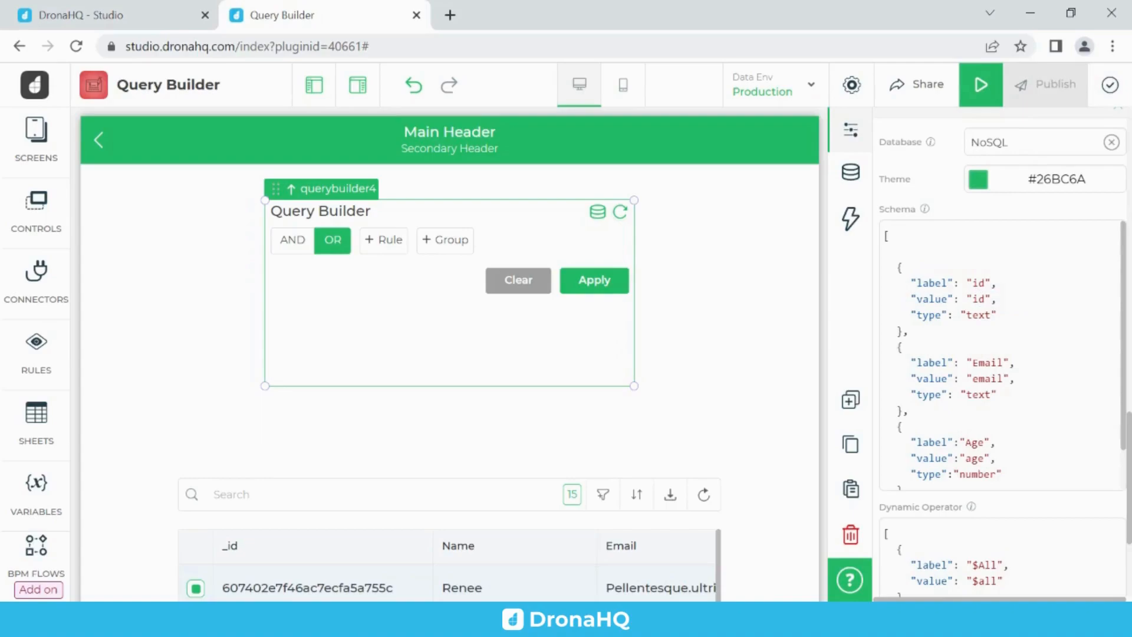
pyautogui.doubleClick(979, 315)
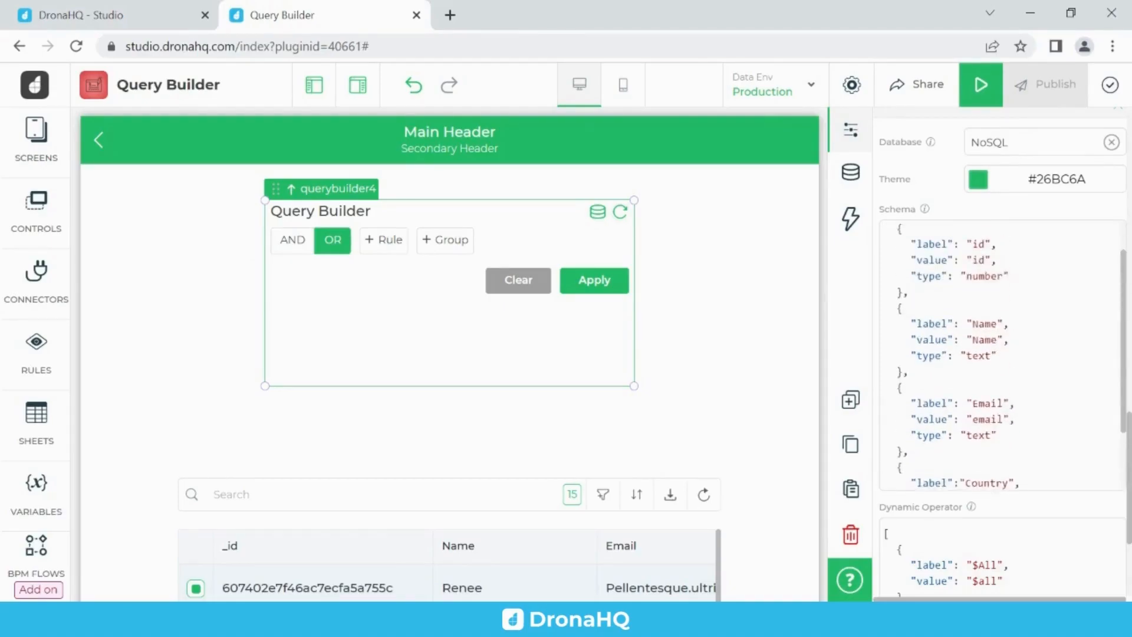
pyautogui.click(980, 84)
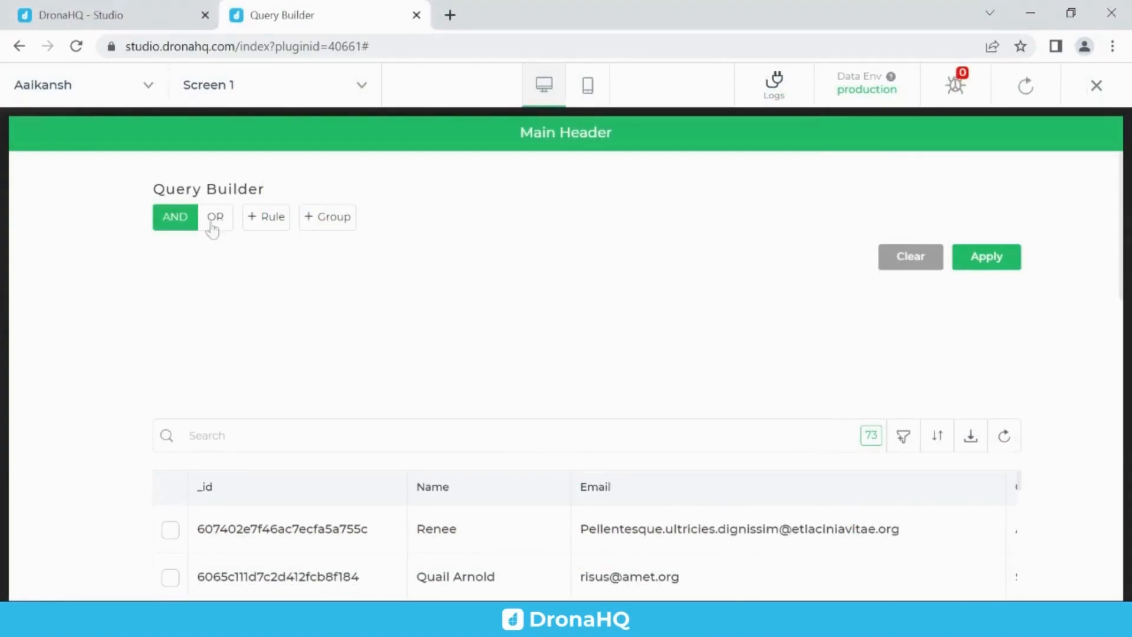
pyautogui.moveTo(263, 224)
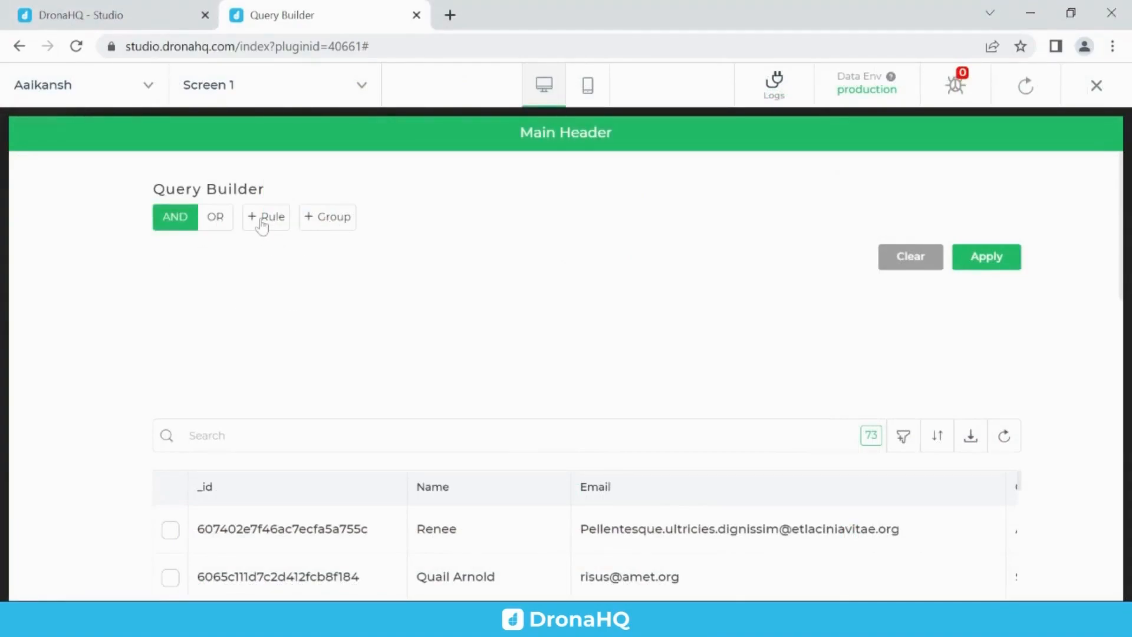
# Apply a Country = Australia rule, narrowing the table to 7 customers.
pyautogui.click(266, 217)
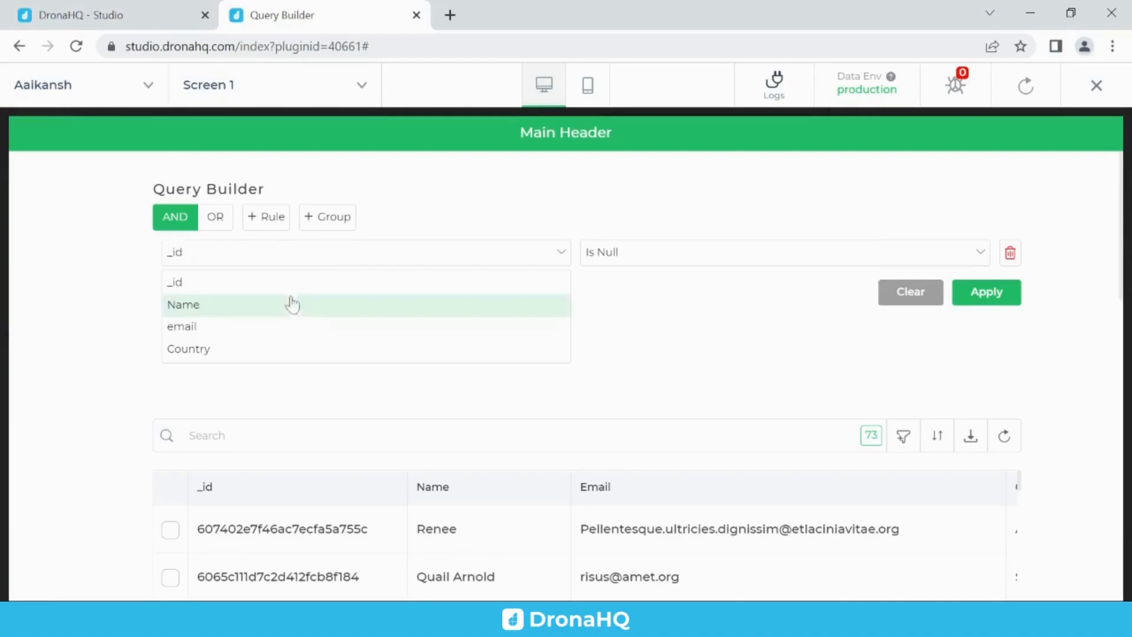
pyautogui.moveTo(267, 355)
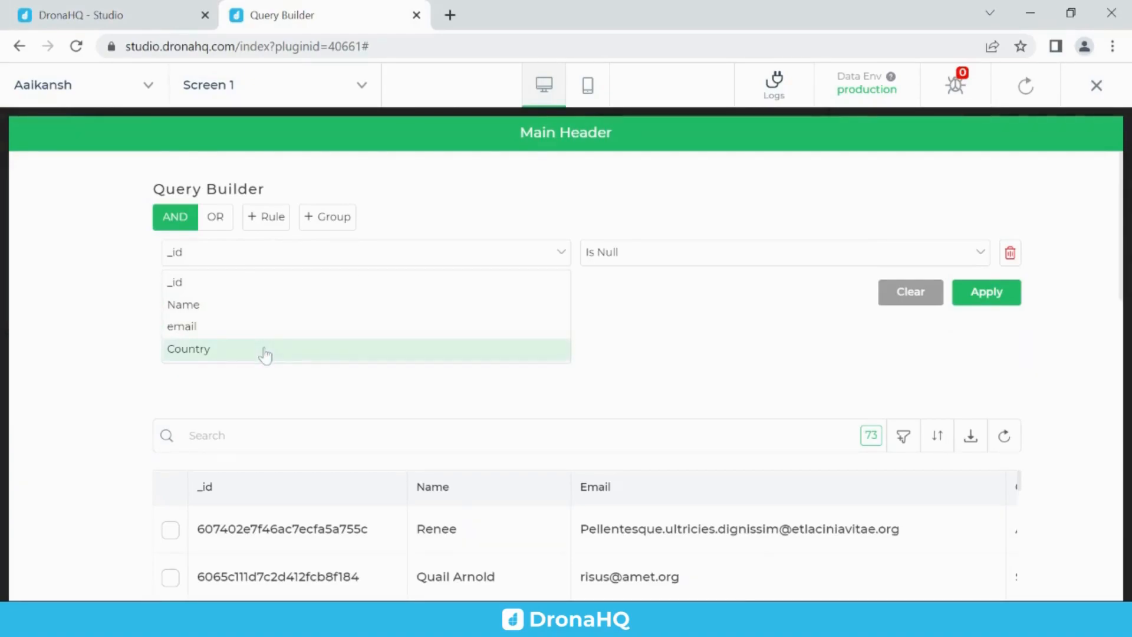
pyautogui.click(189, 348)
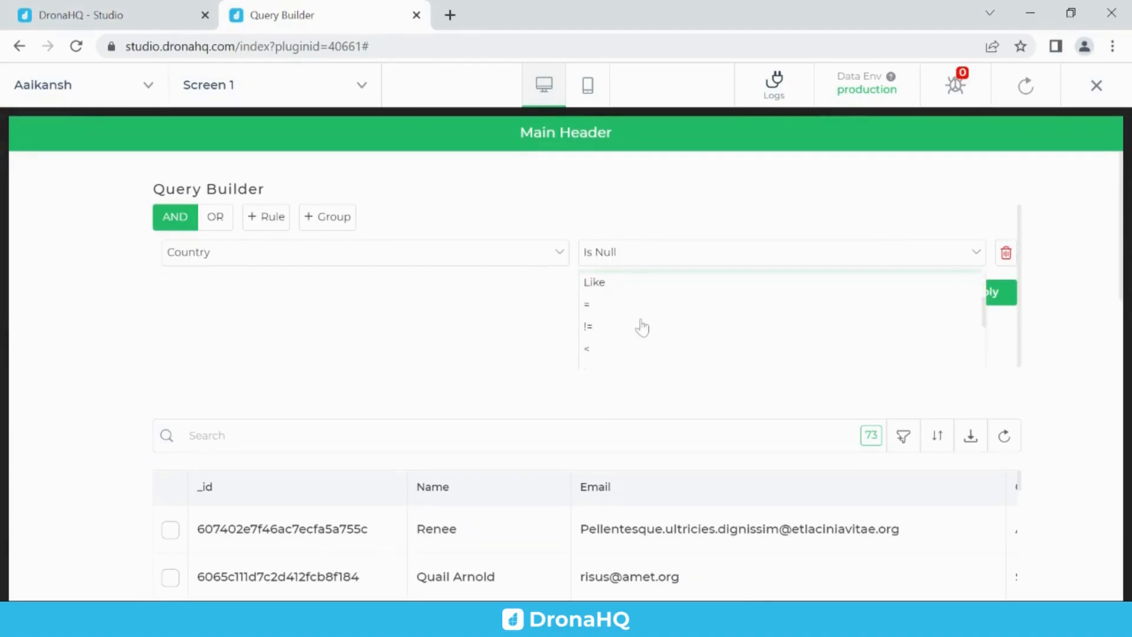
pyautogui.click(586, 304)
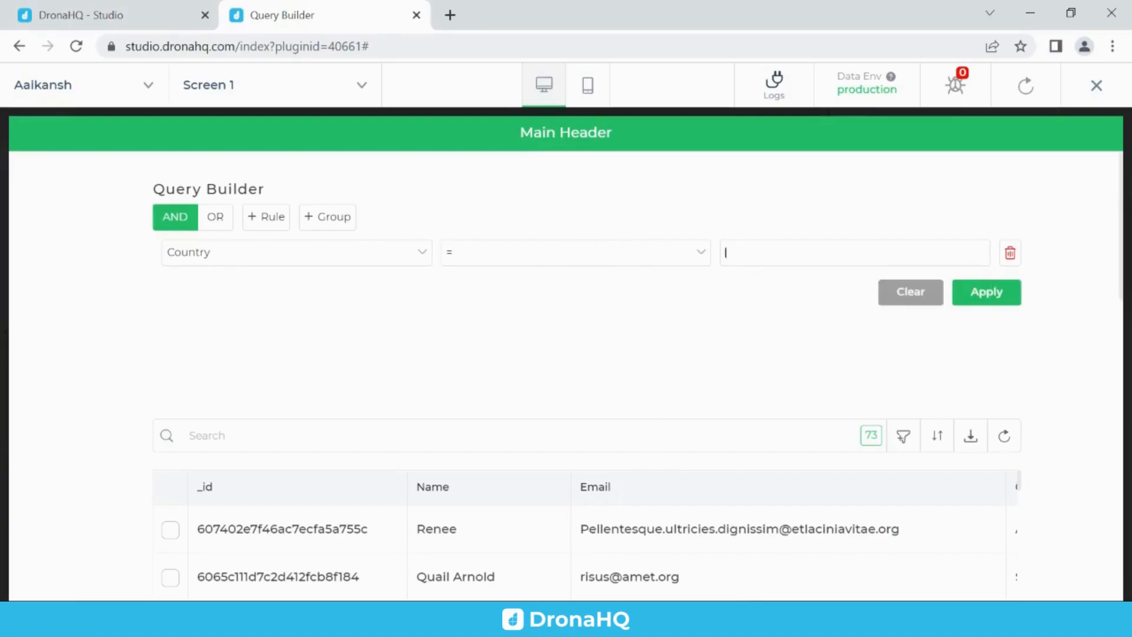
pyautogui.write('Austr')
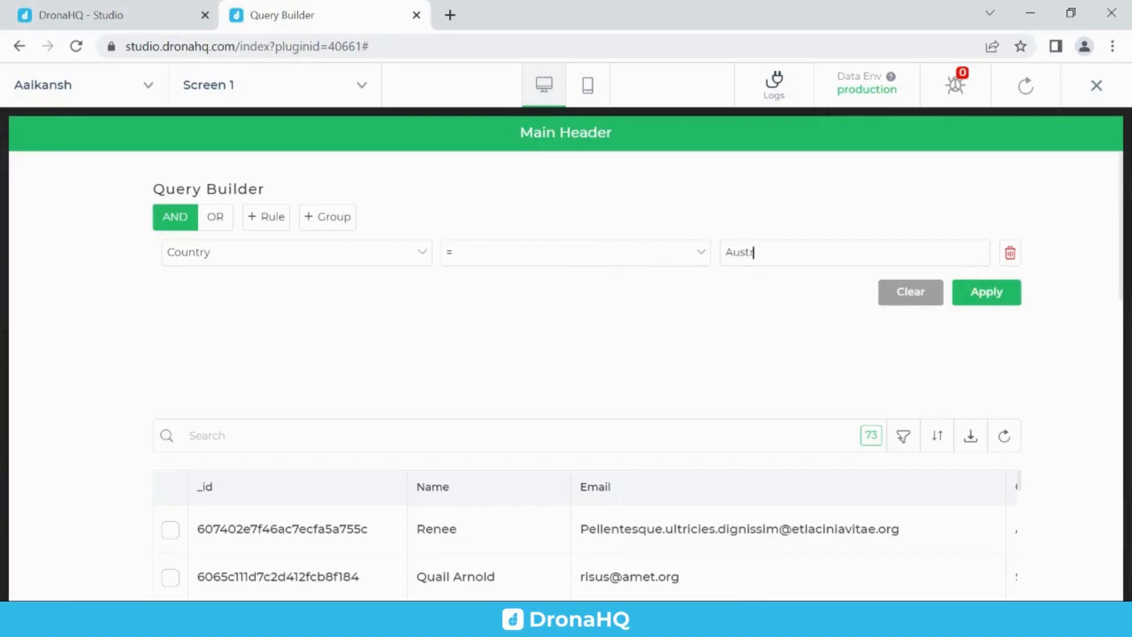
pyautogui.write('alia')
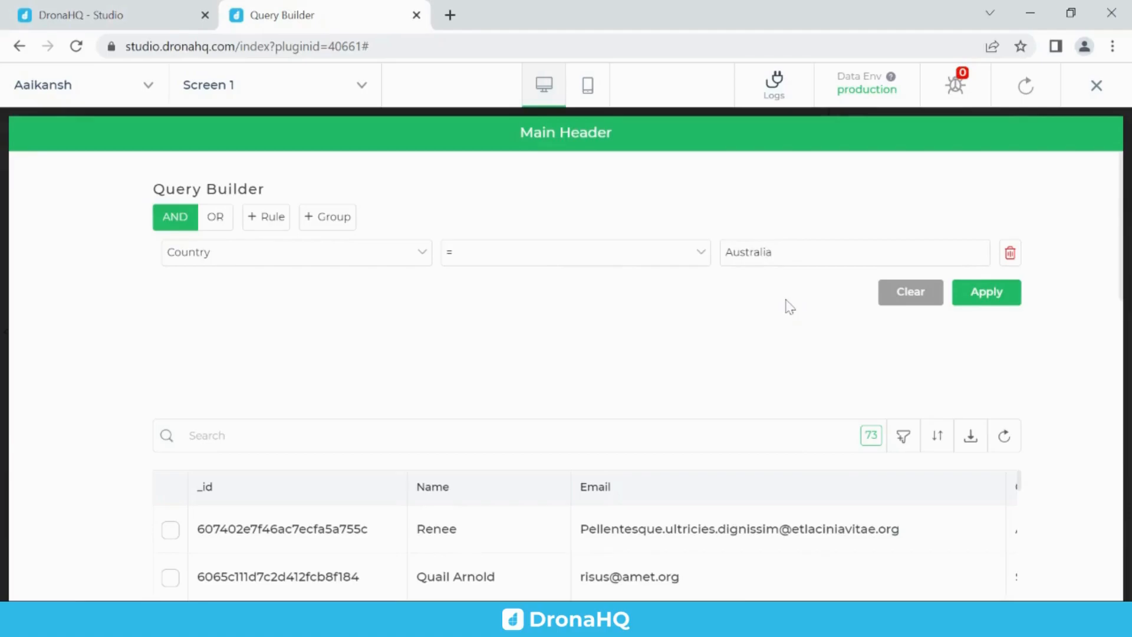
pyautogui.click(985, 292)
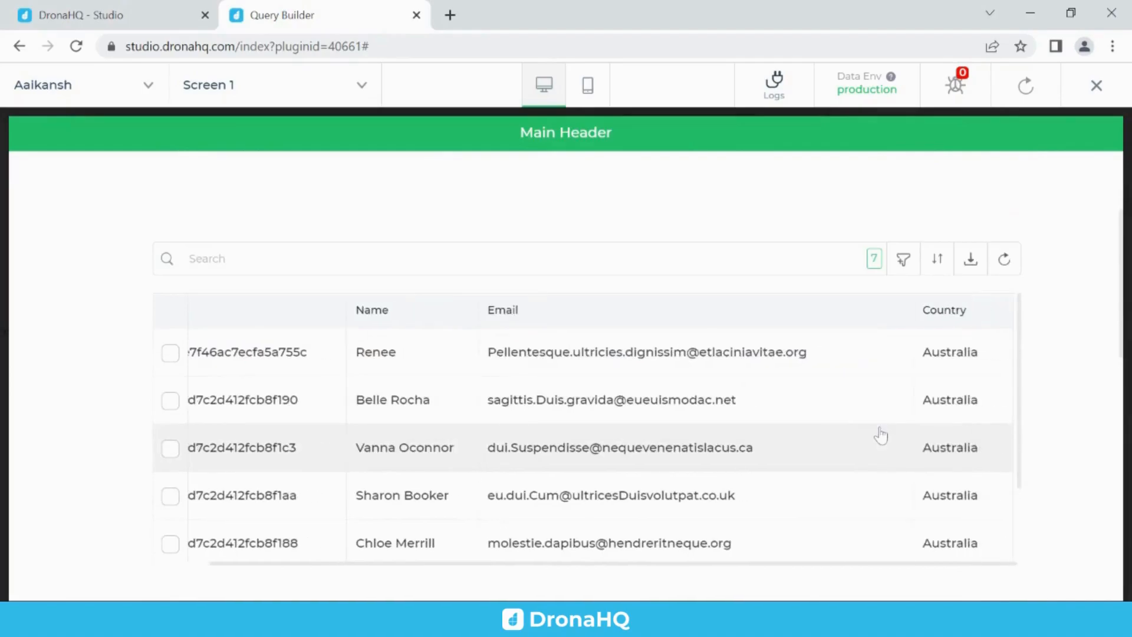
pyautogui.scroll(-3)
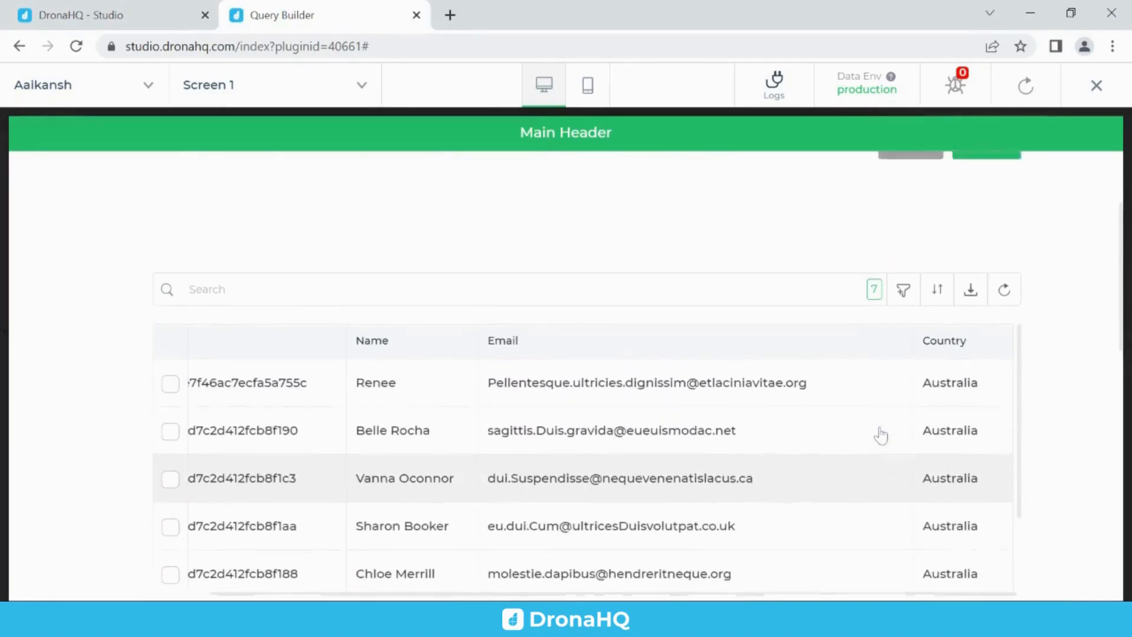
# Apply an OR rule Country = Indonesia and scroll through the 9 resulting records.
pyautogui.click(902, 290)
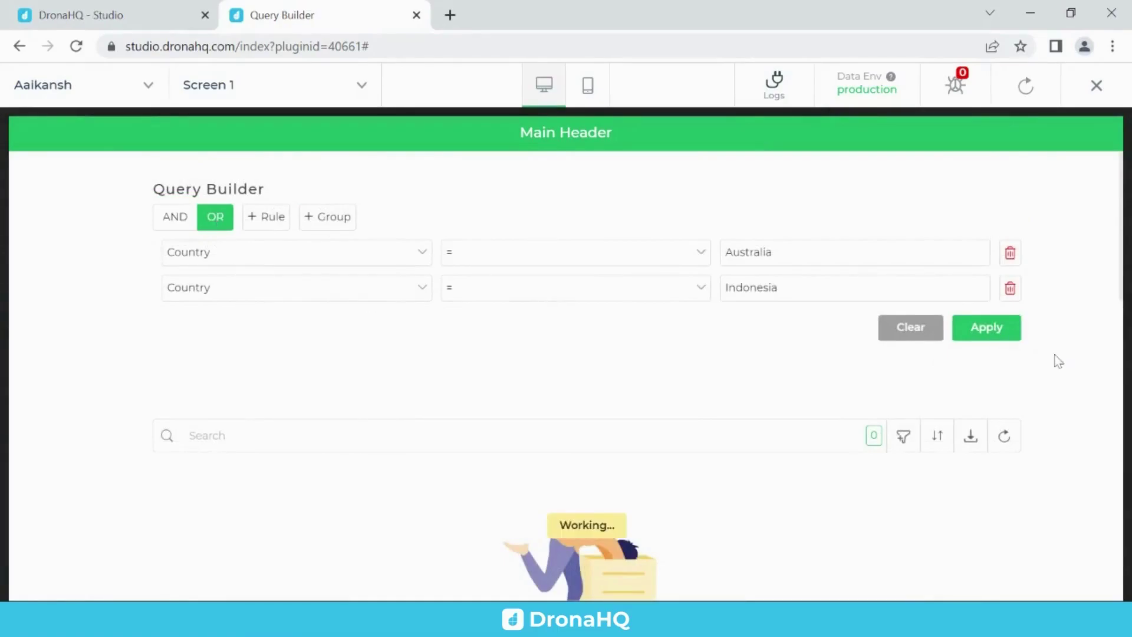
pyautogui.click(986, 327)
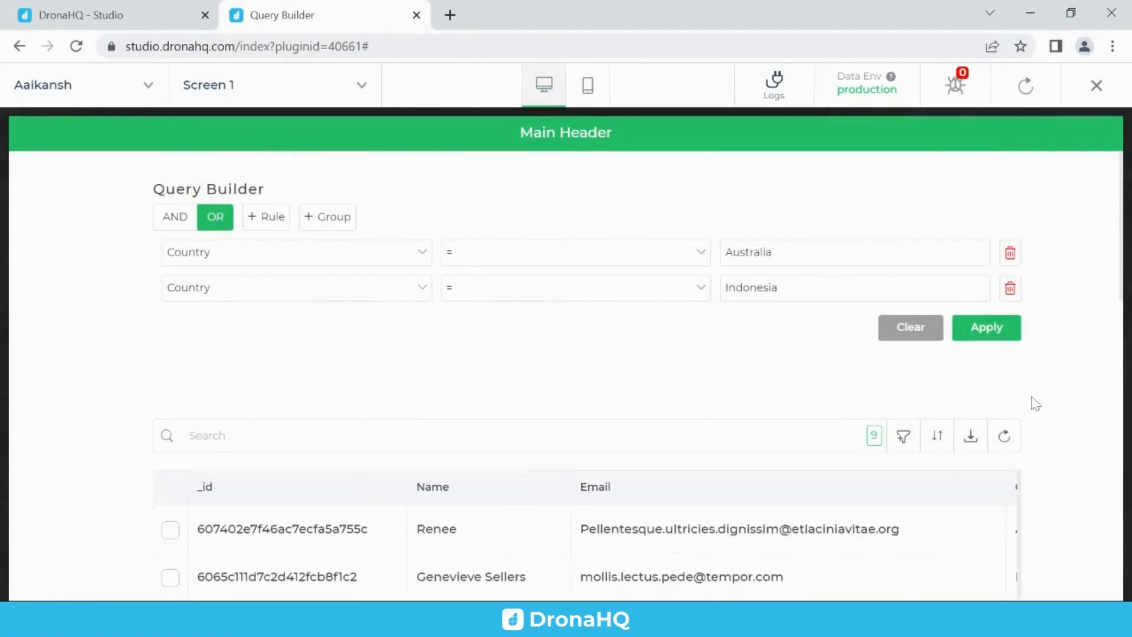
pyautogui.scroll(-3)
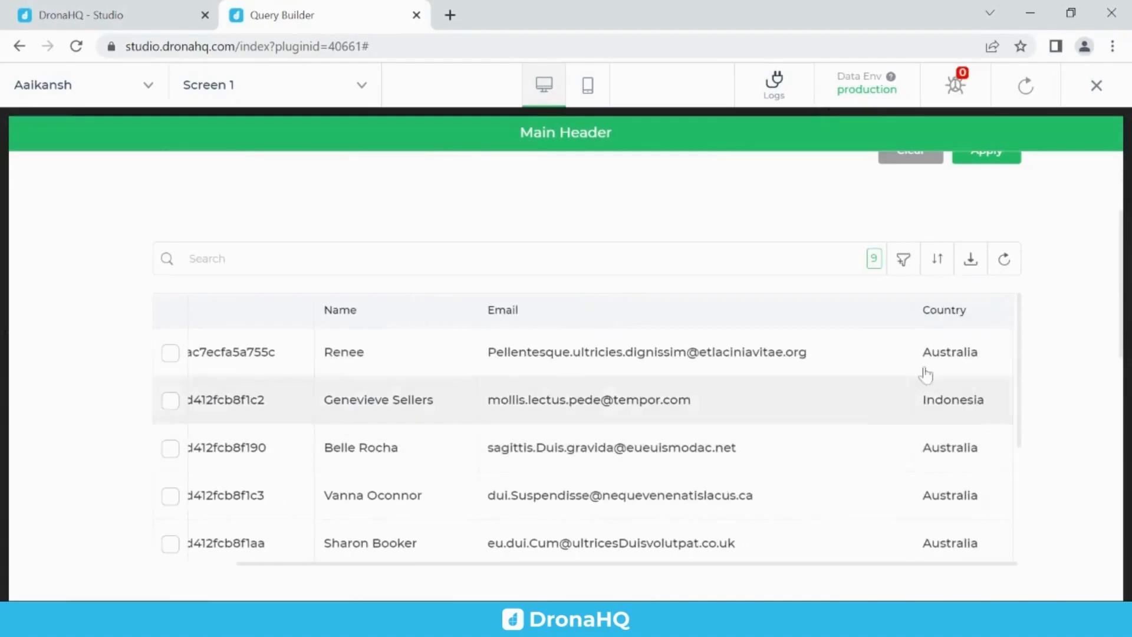
pyautogui.scroll(-3)
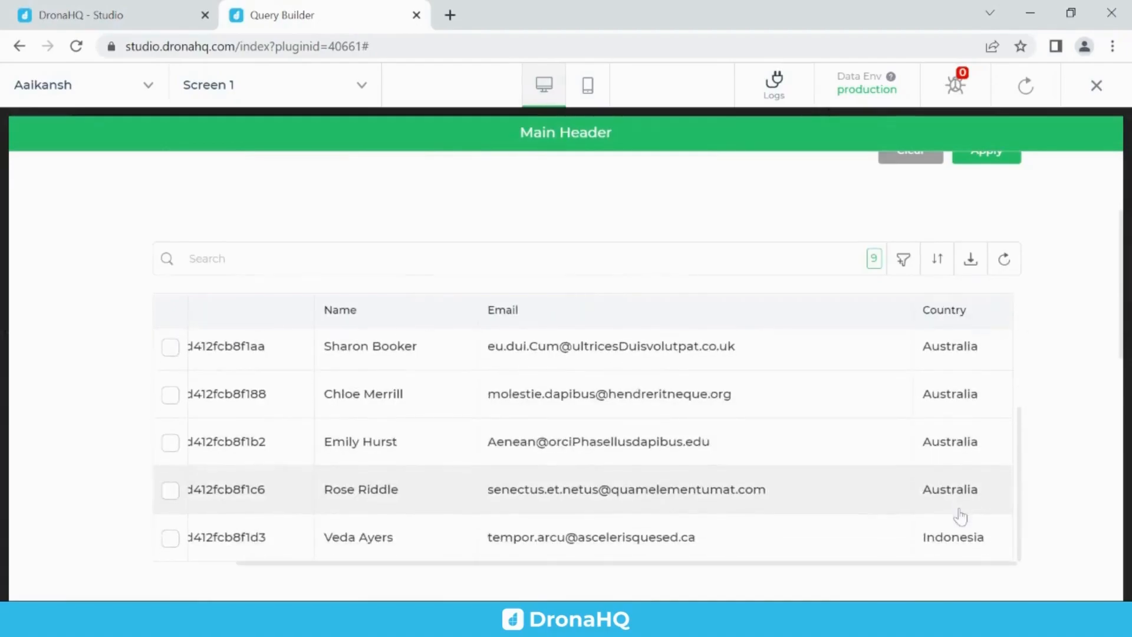